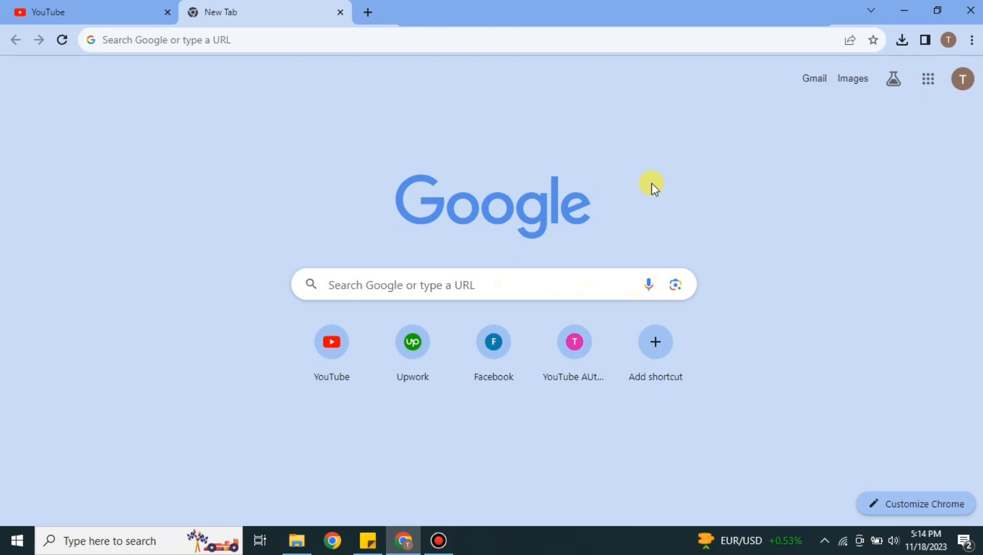
mouse_move(490, 131)
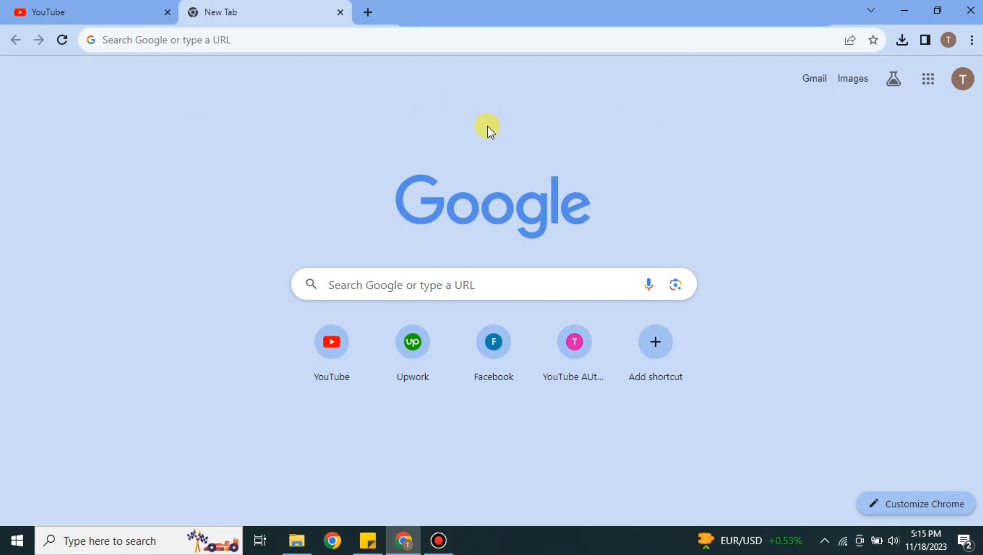
- Load huggingface.co in the new tab and look down the home page
click(251, 39)
text(huggingface.co)
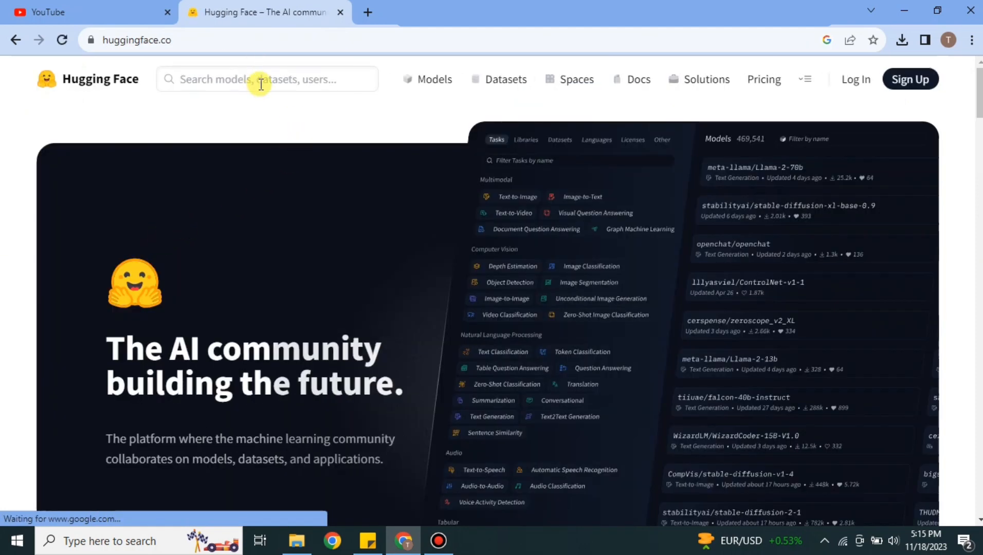
mouse_move(473, 105)
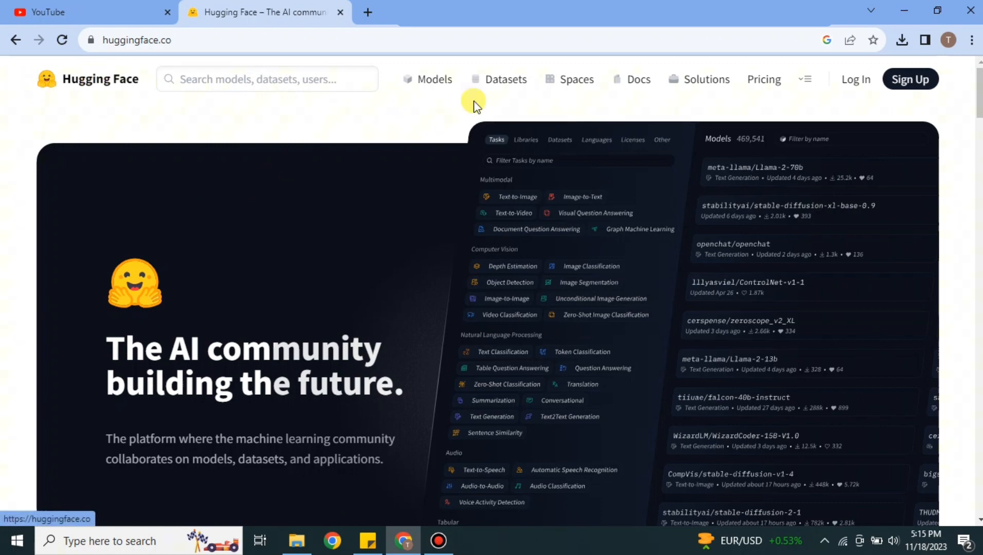
scroll(down, 3)
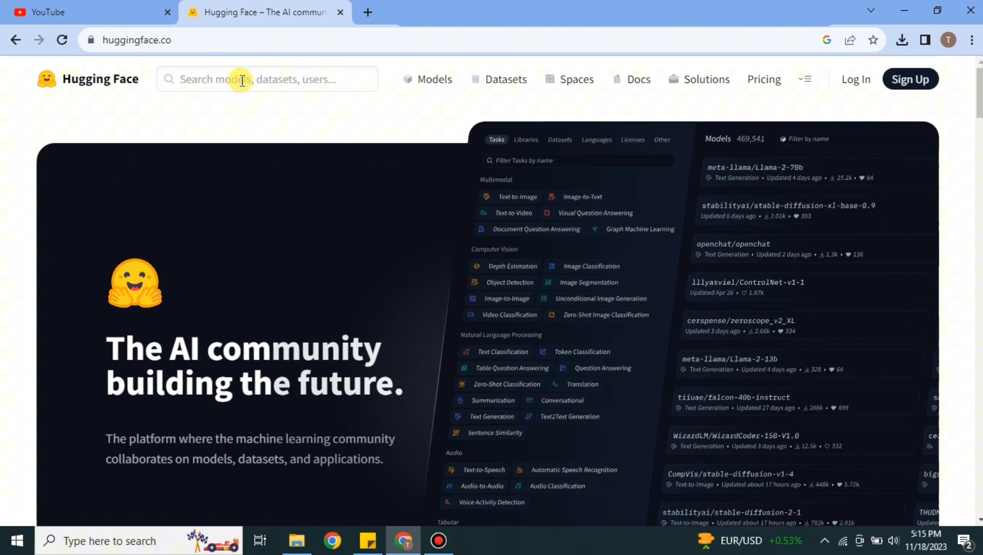
- Search Hugging Face for 'qr code ai generator' to reach the QR Code AI Art Generator space
click(267, 79)
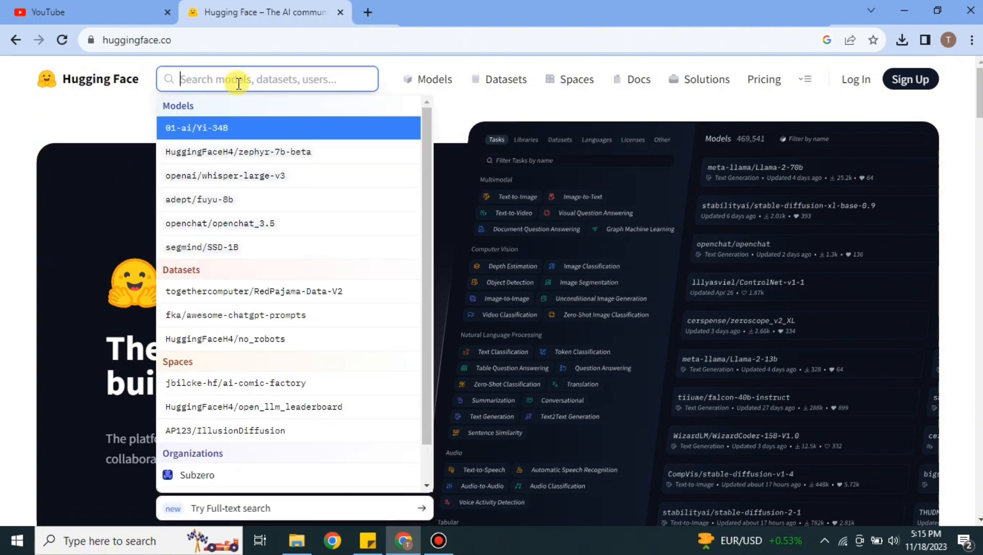
text(qr)
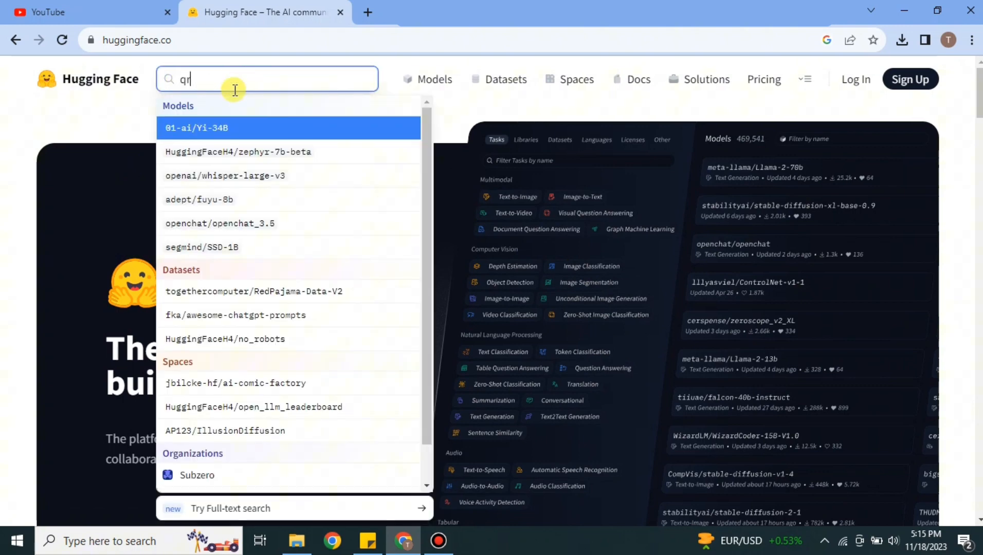
text(cide ai)
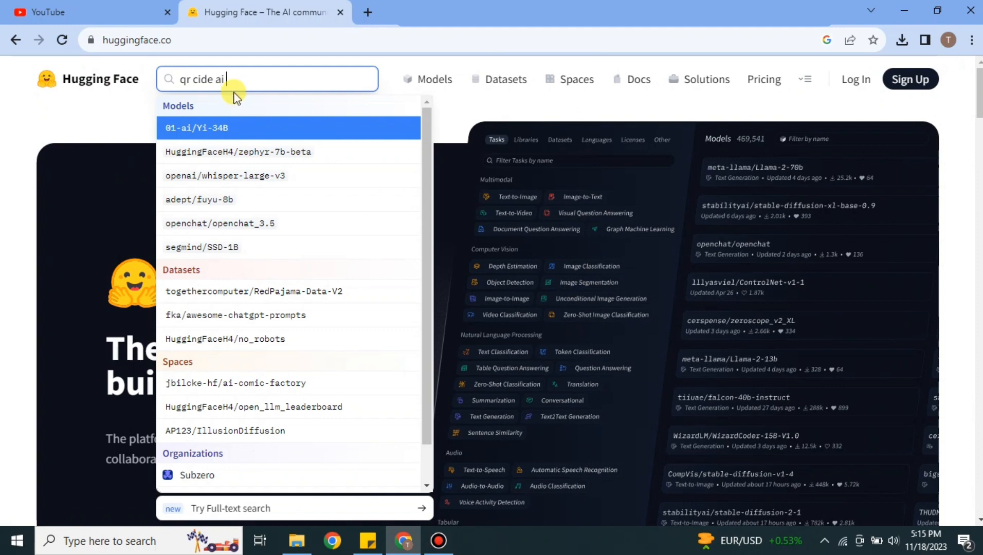
text(genat)
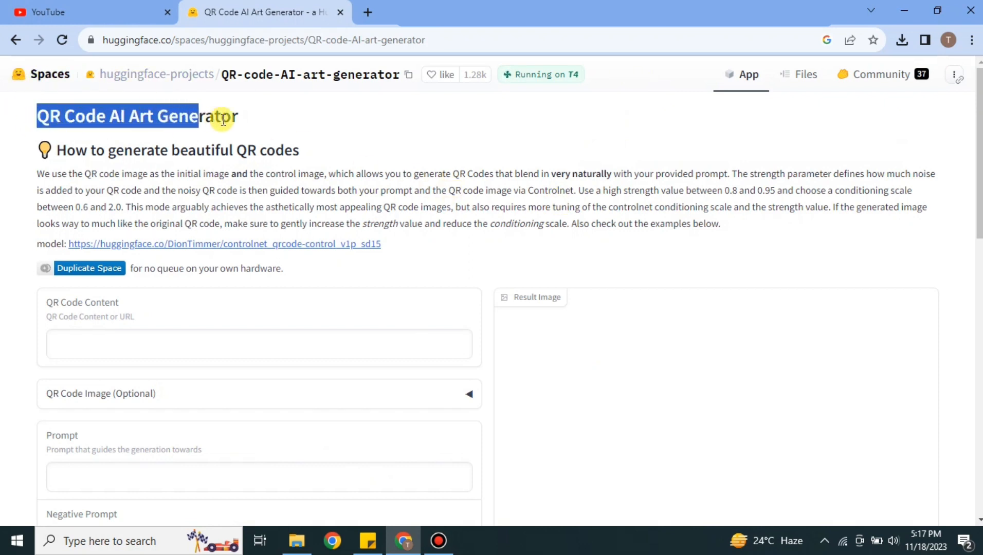
click(405, 294)
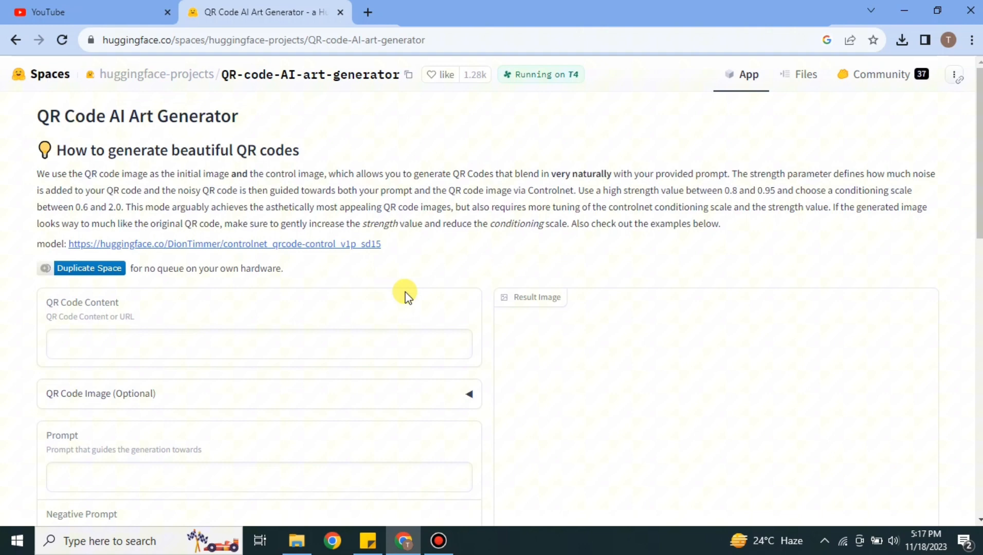
scroll(down, 3)
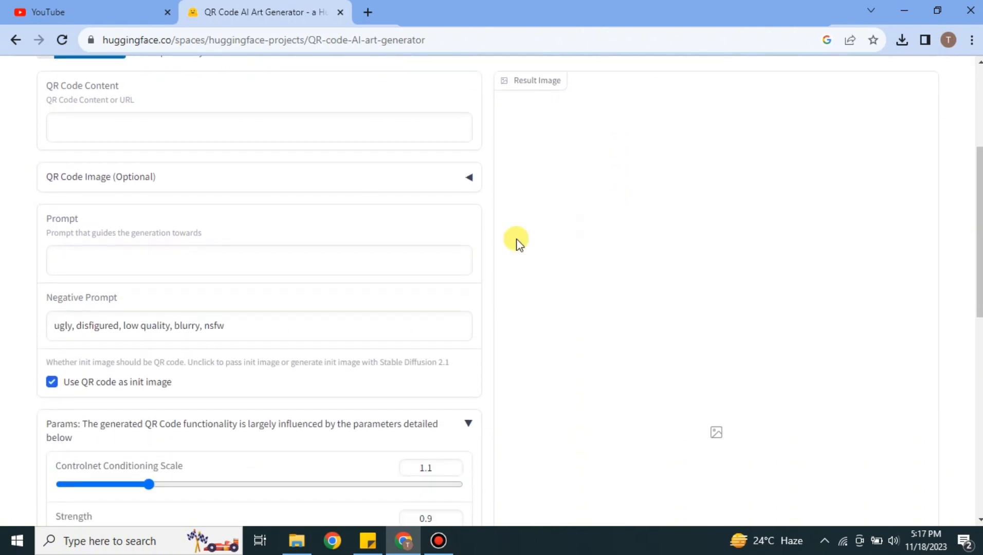
mouse_move(84, 96)
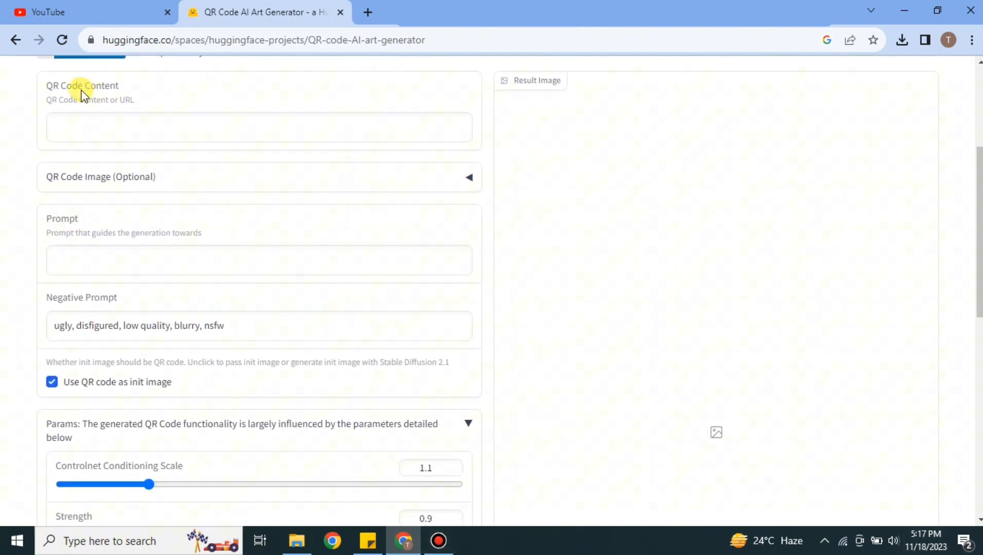
mouse_move(135, 118)
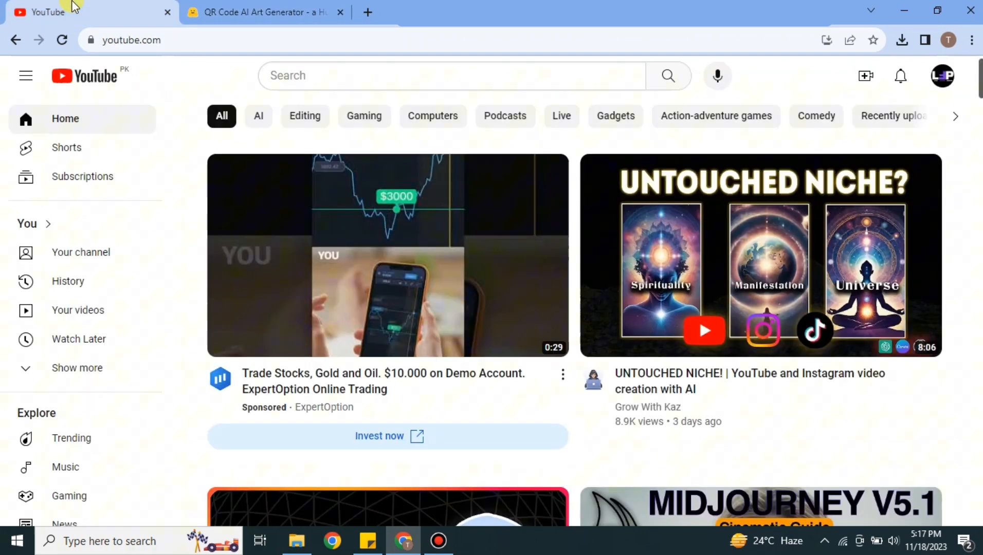
right_click(132, 39)
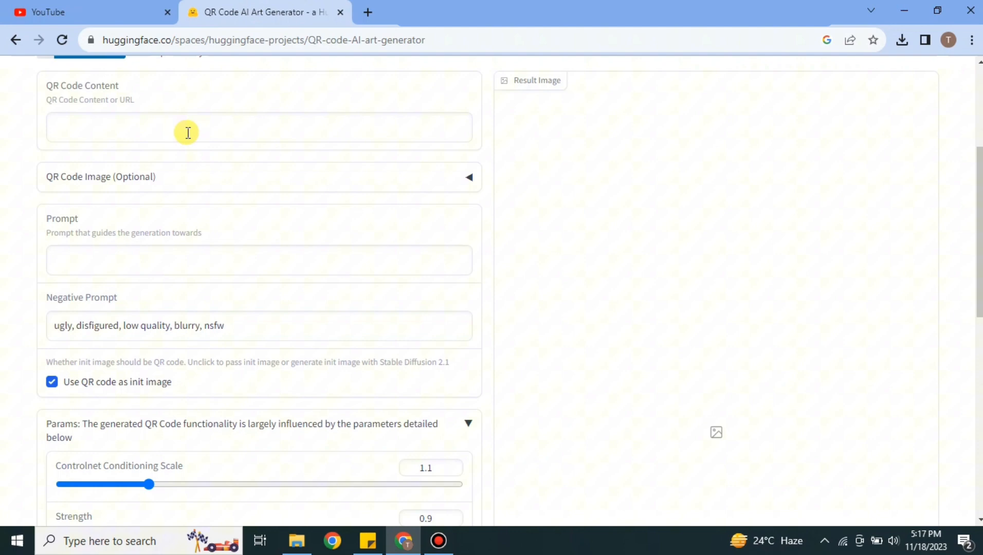
text(https://www.youtube.com/)
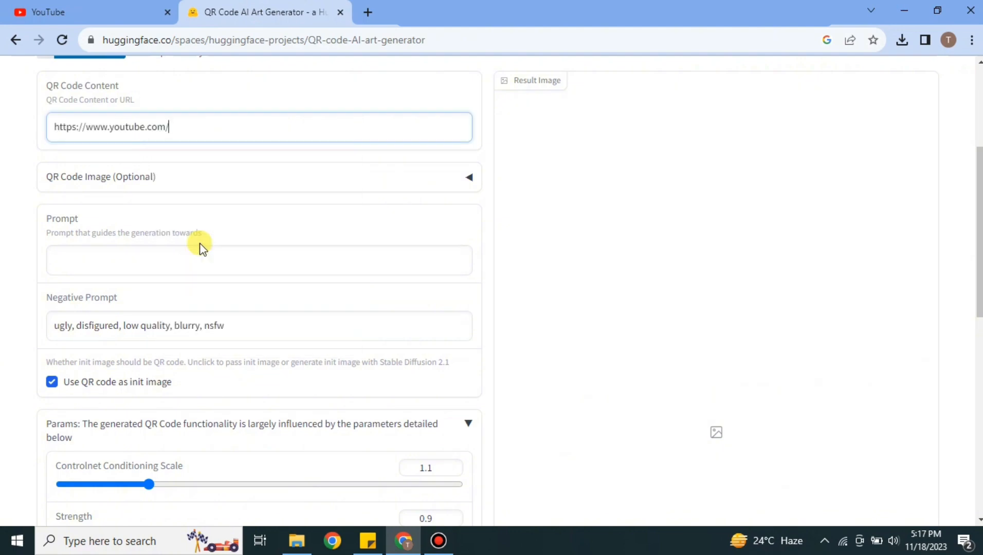
mouse_move(116, 192)
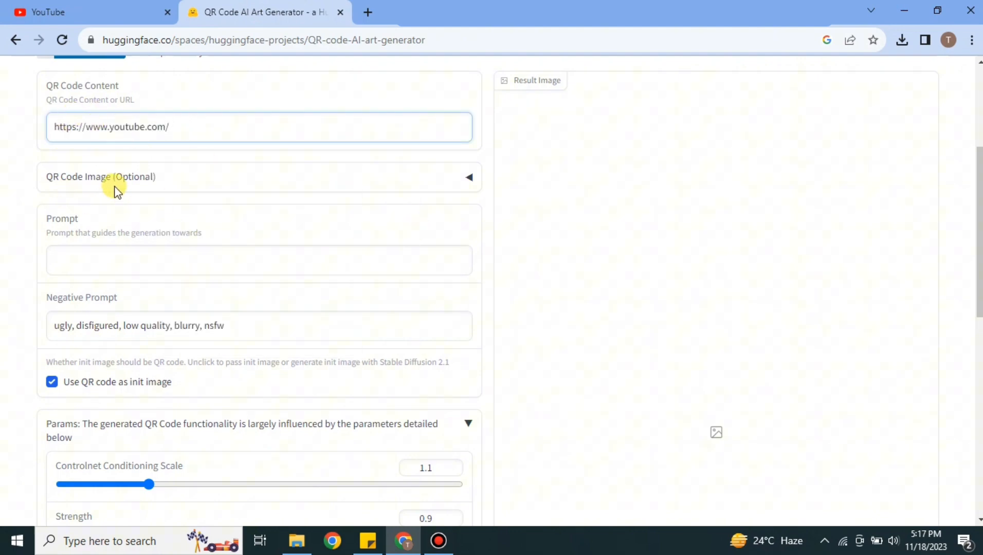
- Expand the optional QR Code Image section to expose the upload area
click(469, 177)
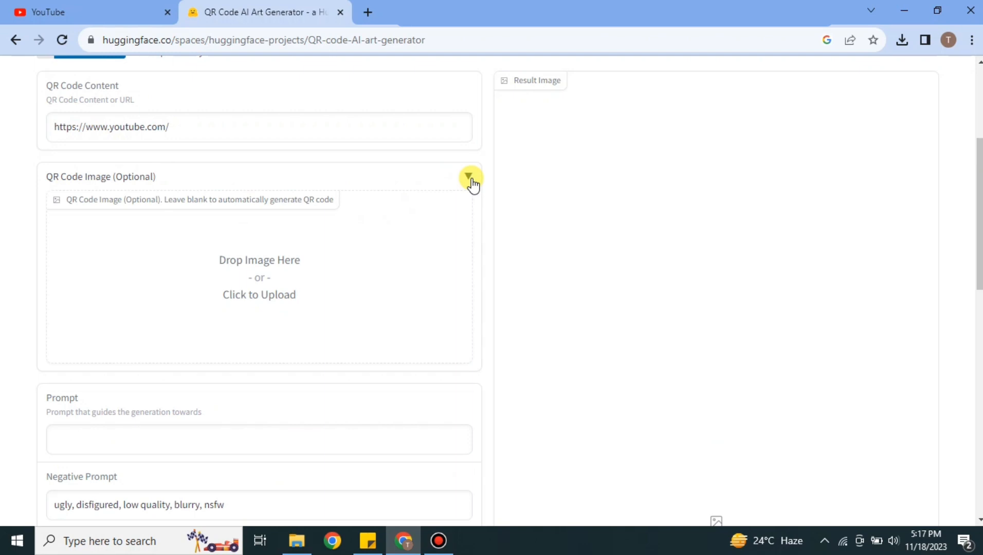
mouse_move(281, 254)
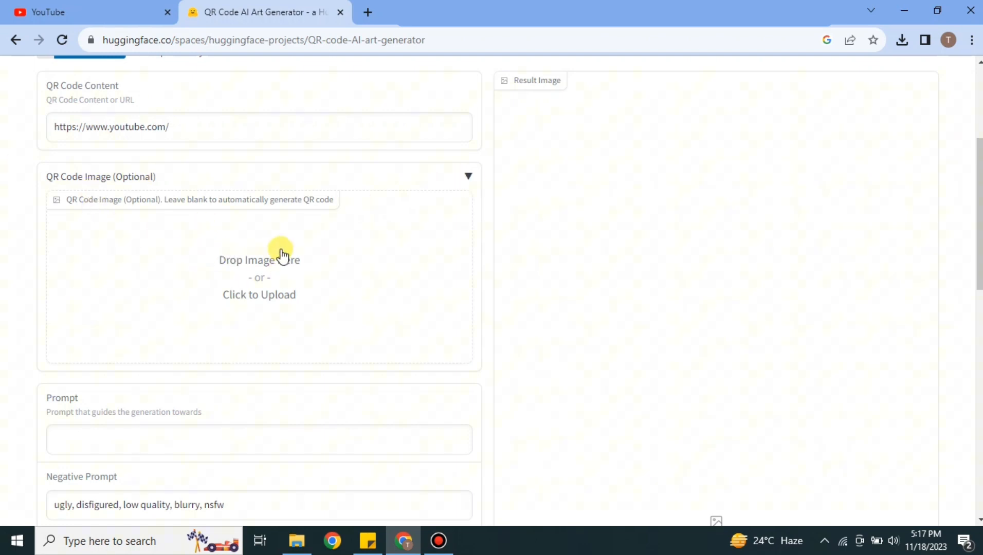
mouse_move(471, 176)
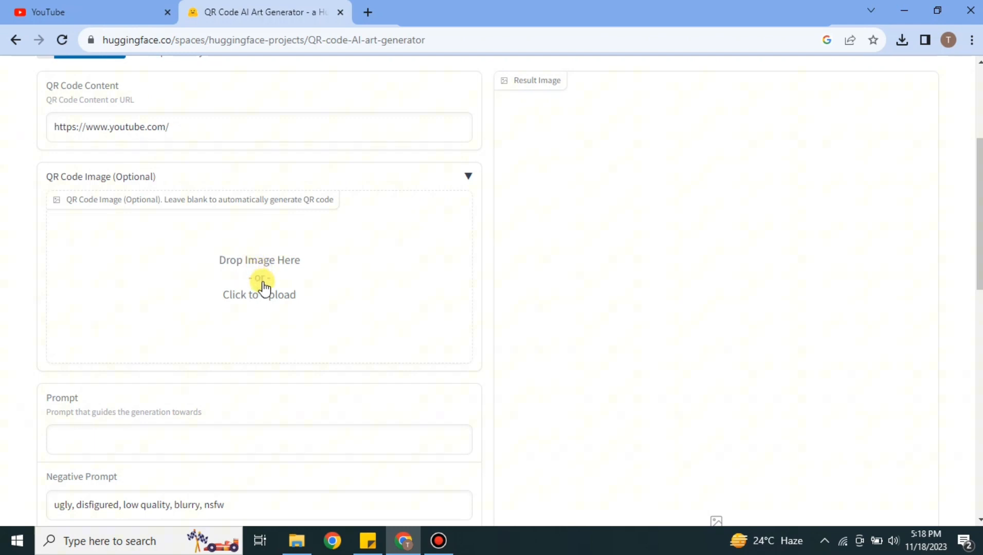
mouse_move(466, 177)
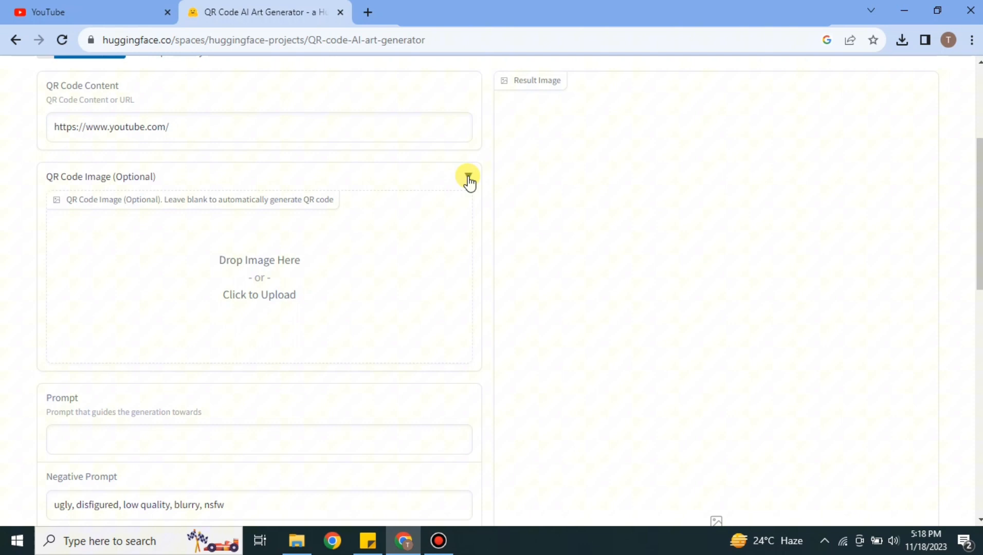
mouse_move(278, 279)
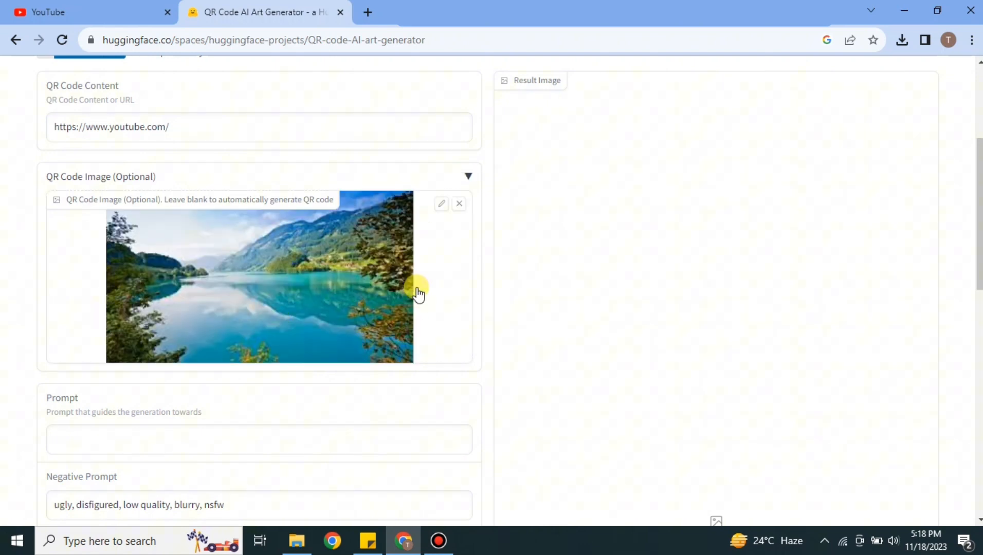
mouse_move(425, 383)
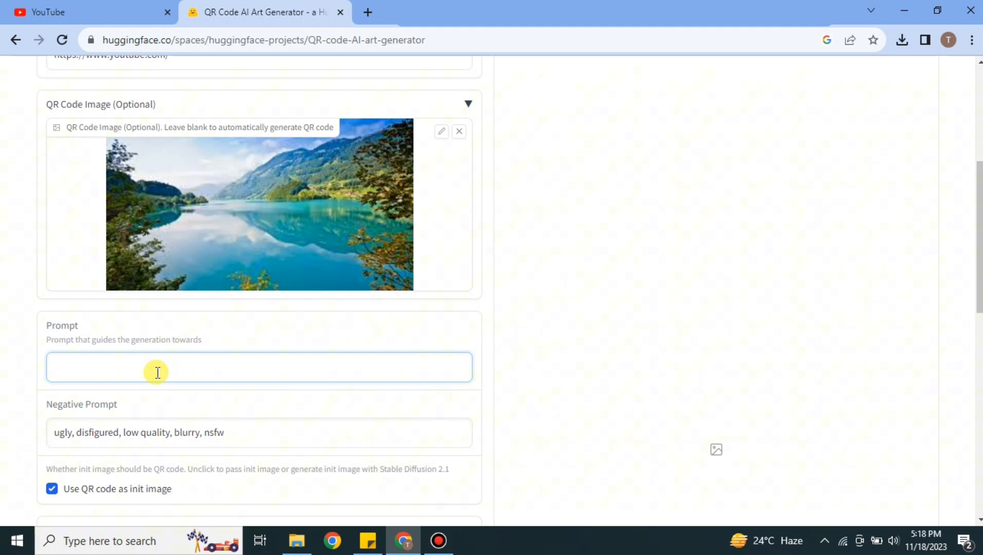
- Enter the prompt 'lake, trees', keep the QR init image and default sliders, and reach Run
text(lake)
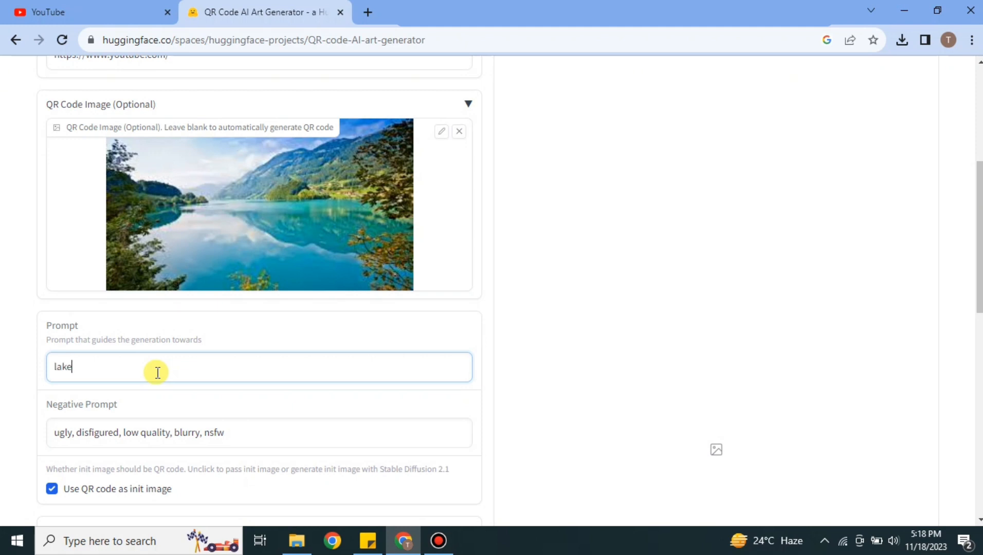
text(trees)
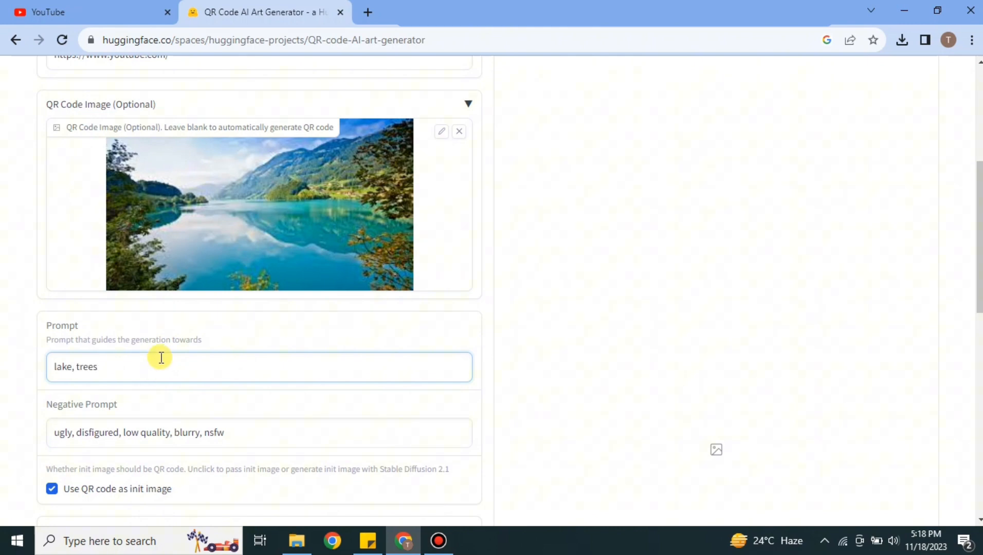
scroll(down, 3)
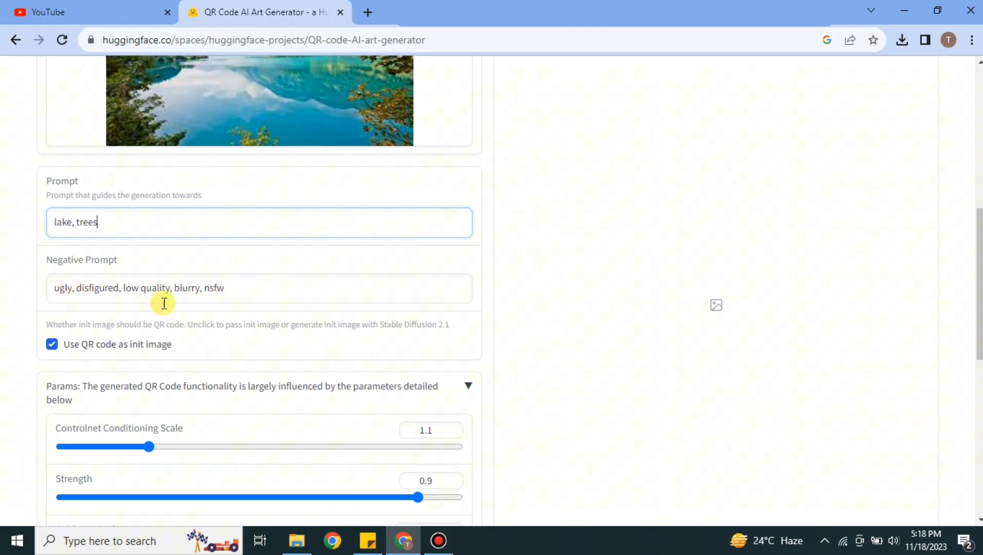
mouse_move(129, 363)
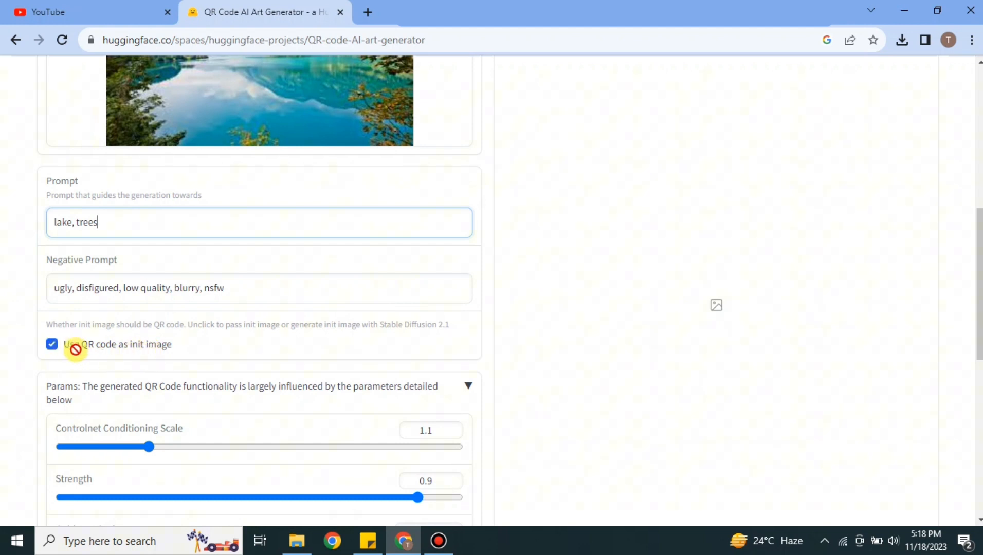
scroll(down, 3)
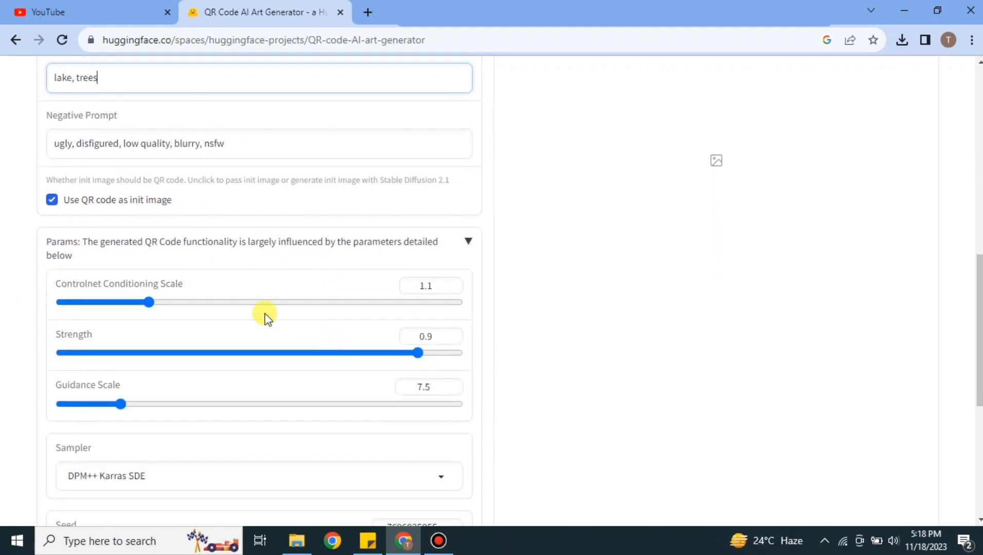
mouse_move(448, 267)
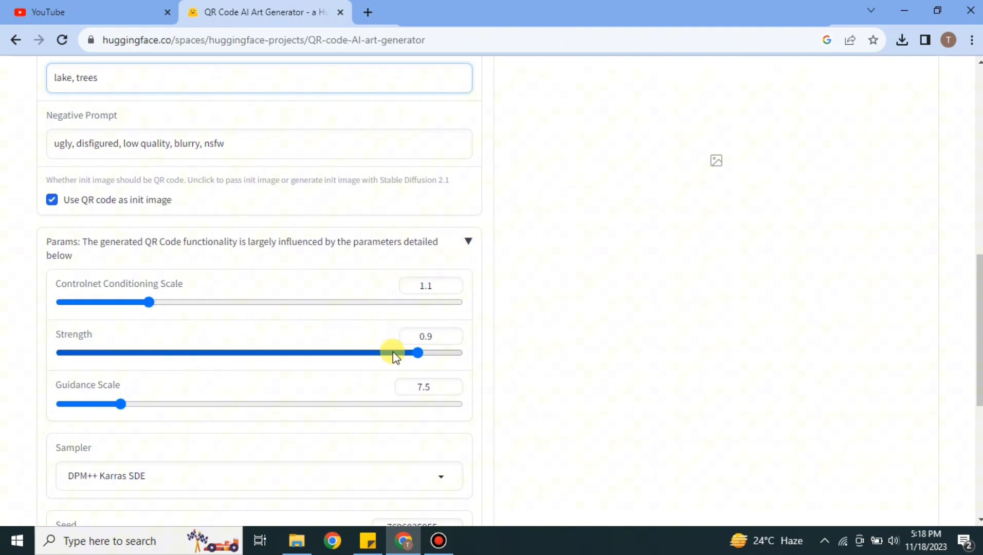
mouse_move(33, 362)
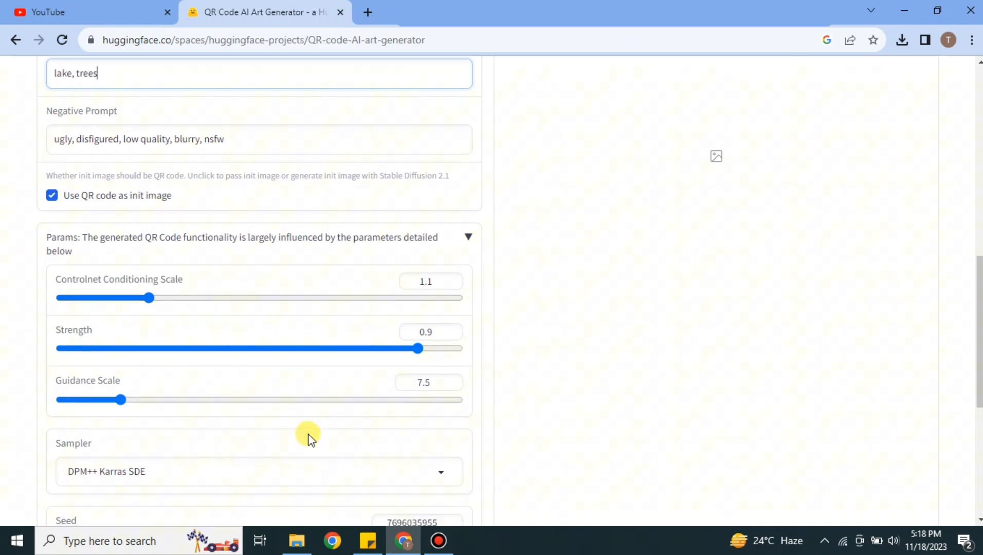
scroll(down, 3)
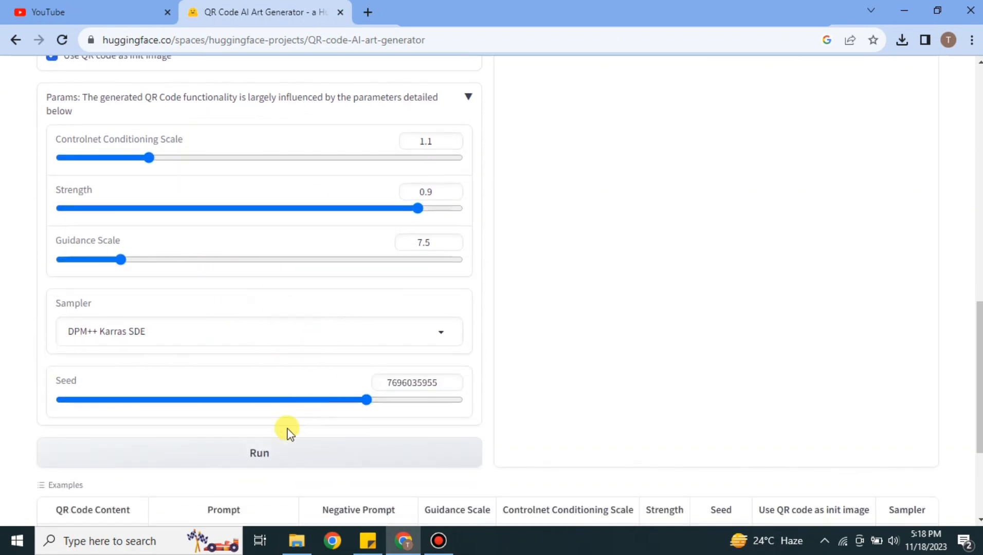
- Run the generation and review the resulting tree-and-lake QR code for youtube.com
scroll(up, 3)
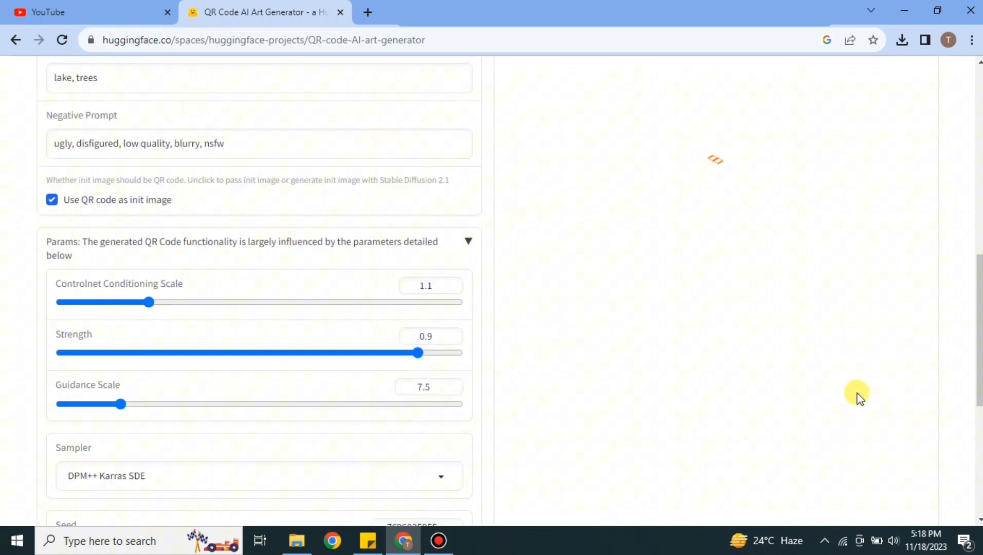
scroll(up, 3)
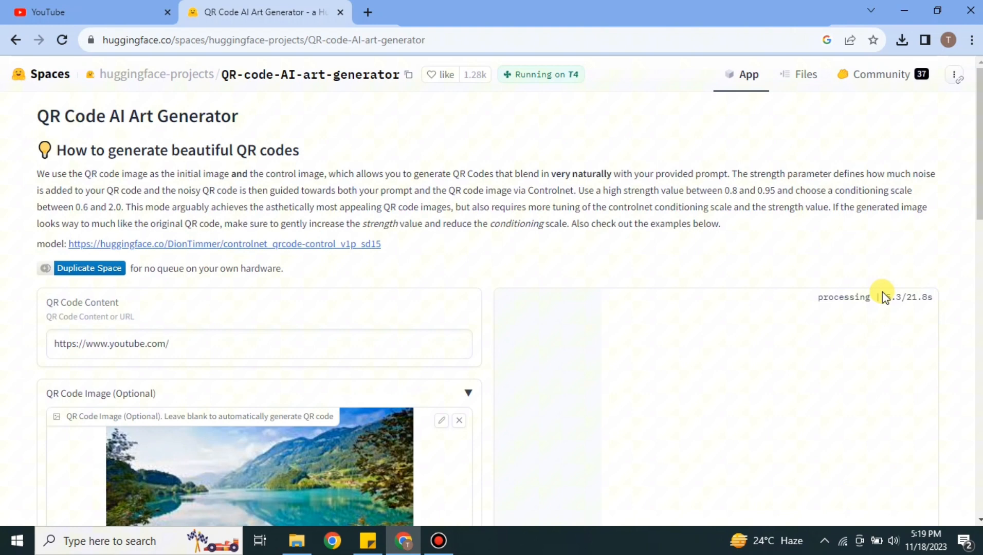
mouse_move(840, 276)
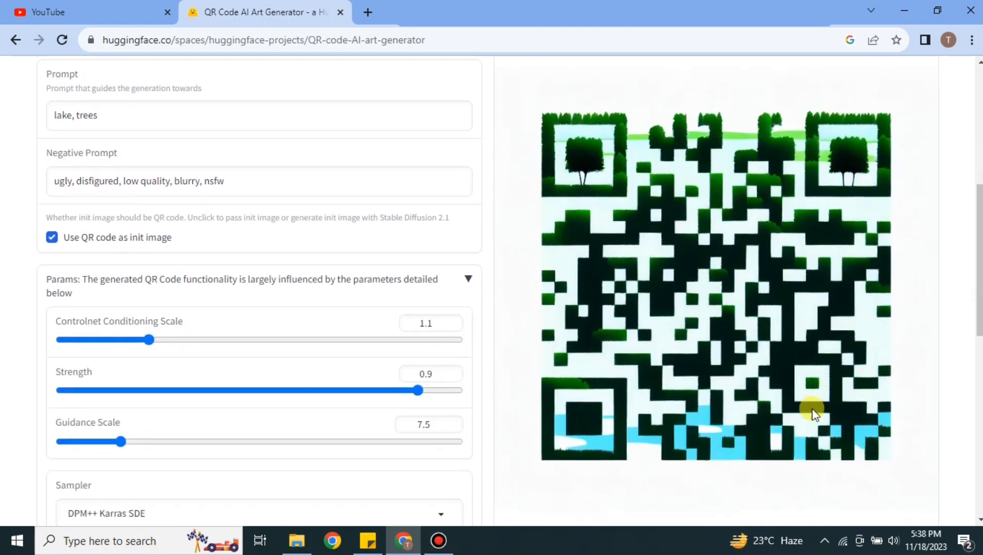
mouse_move(599, 107)
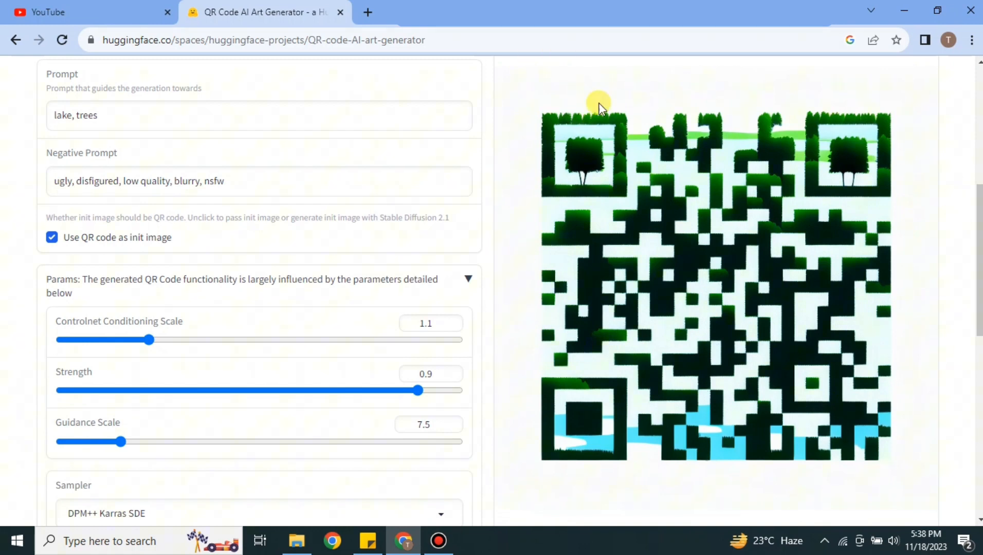
mouse_move(247, 6)
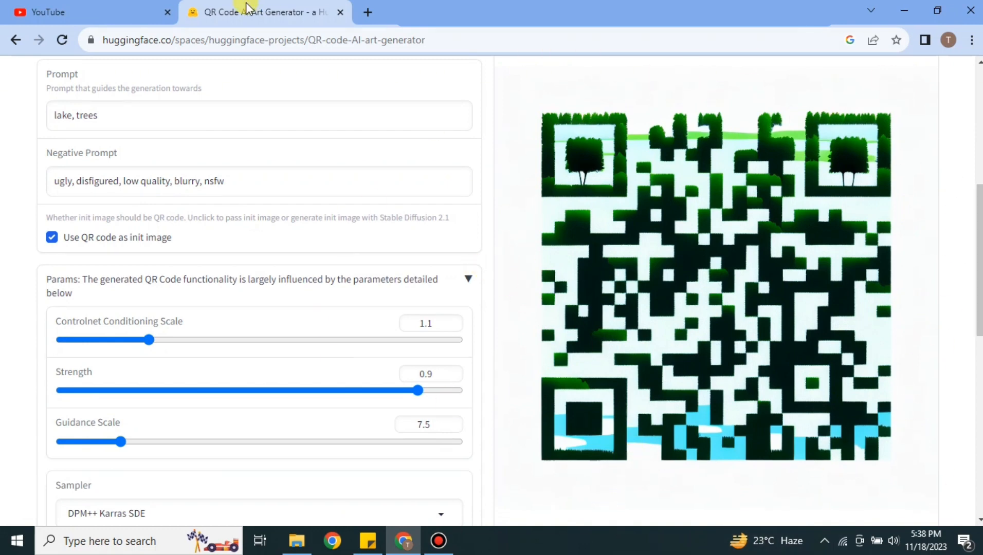
mouse_move(471, 216)
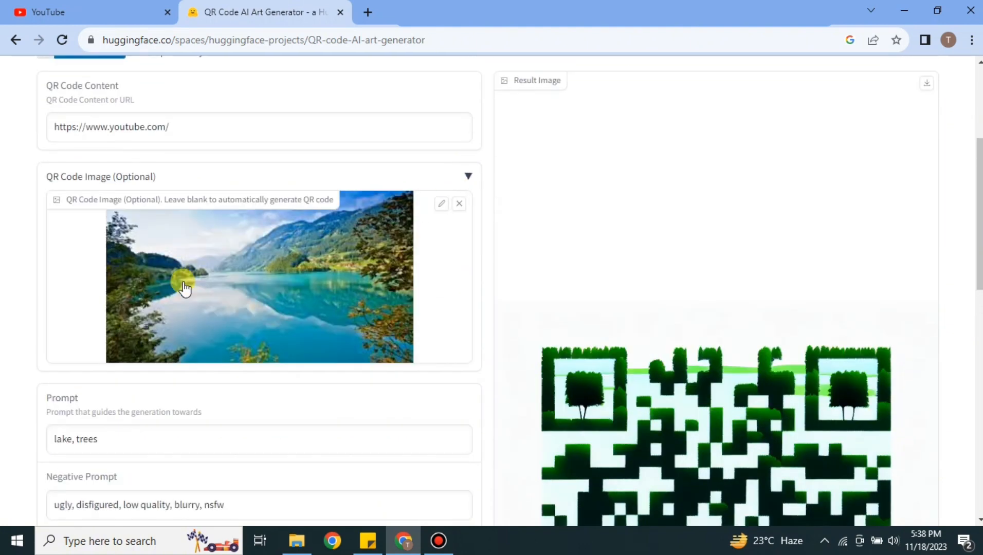
scroll(down, 3)
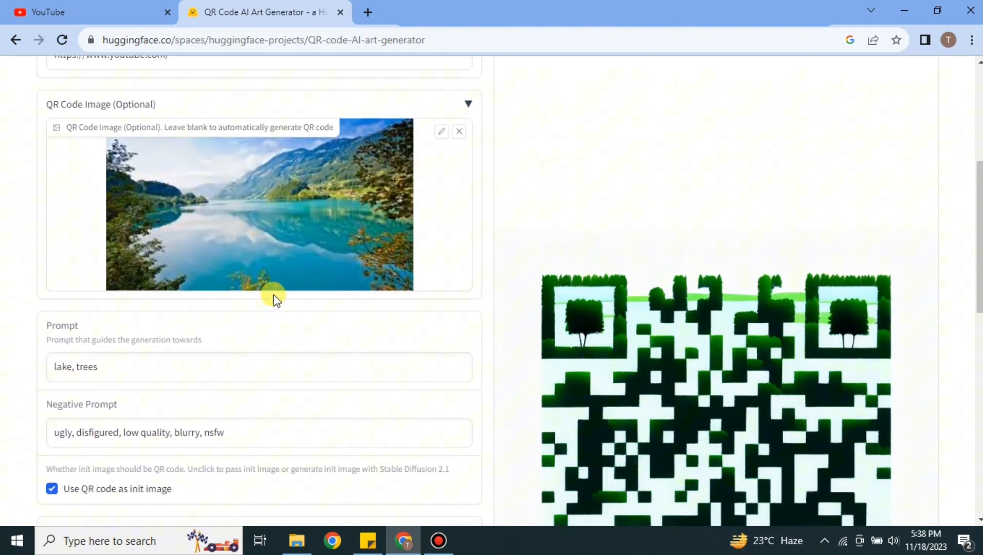
mouse_move(621, 210)
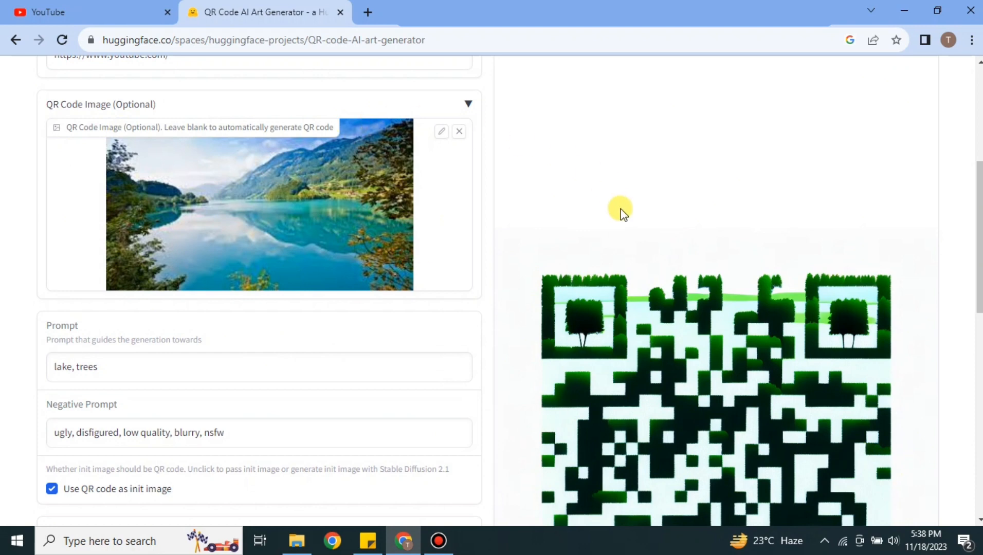
scroll(up, 3)
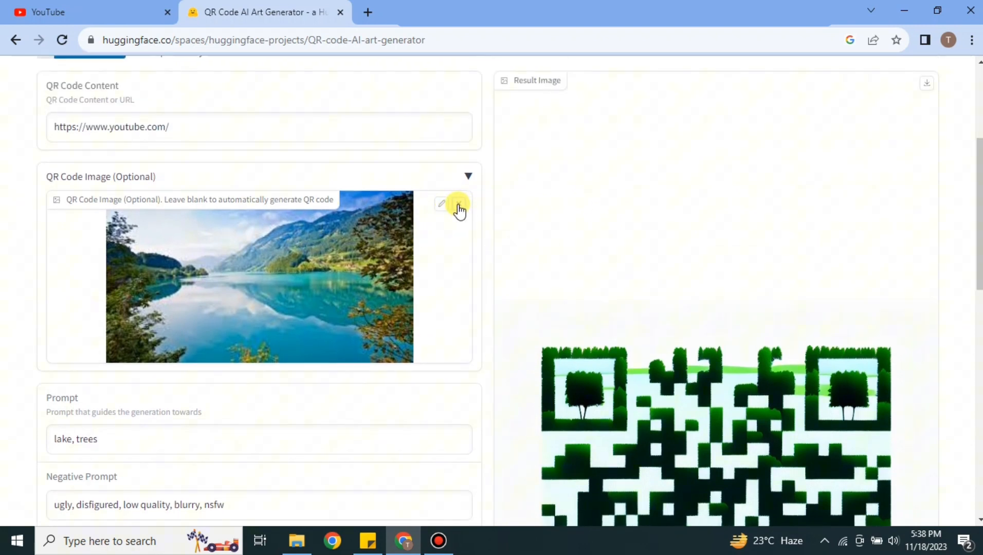
- Remove the lake photo and replace the prompt with 'a girl'
click(458, 207)
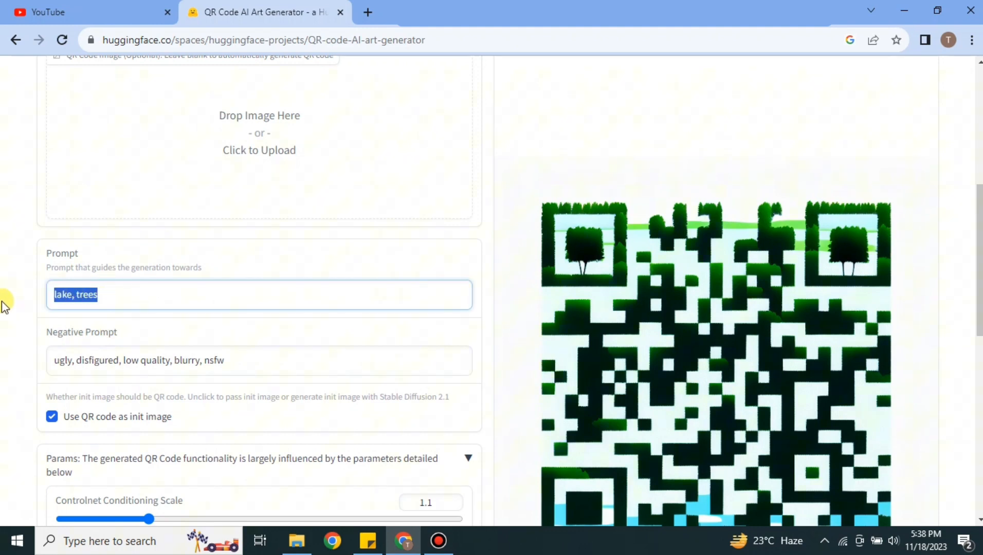
key(Delete)
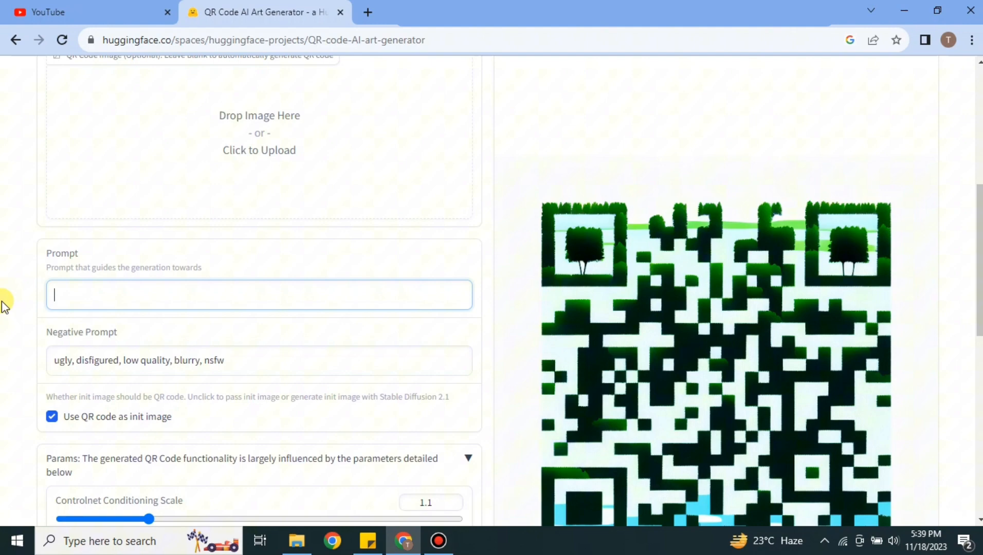
text(a girl)
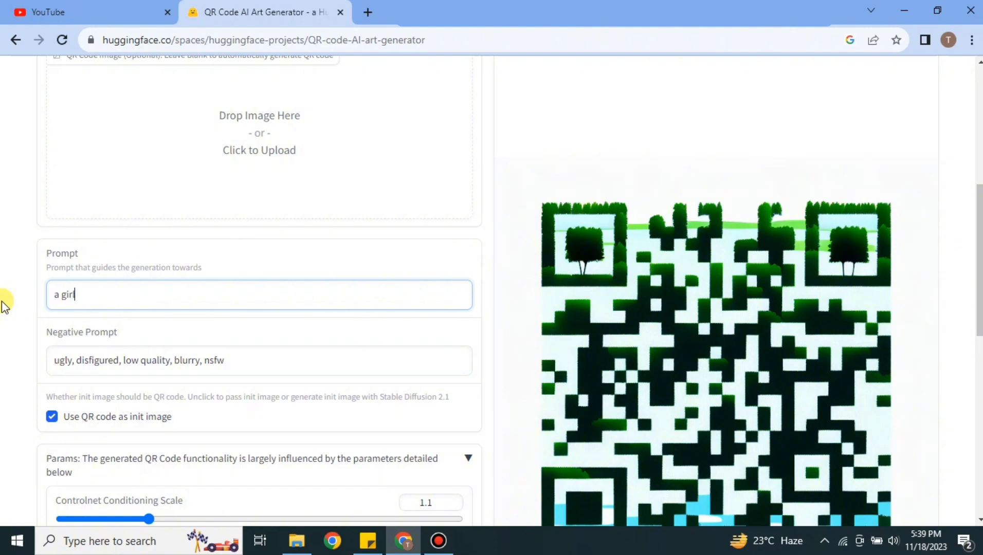
- Queue a new generation with the 'a girl' prompt
scroll(down, 3)
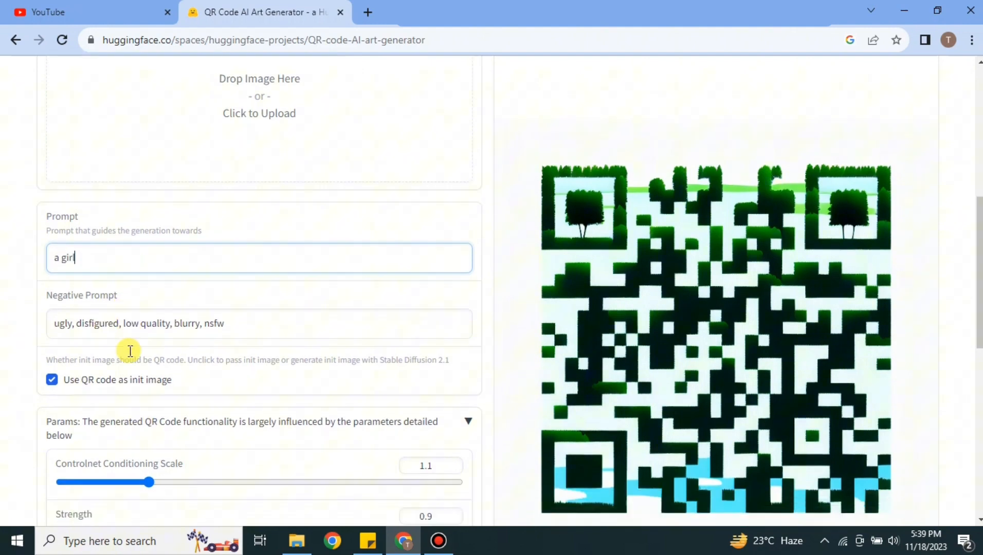
scroll(down, 3)
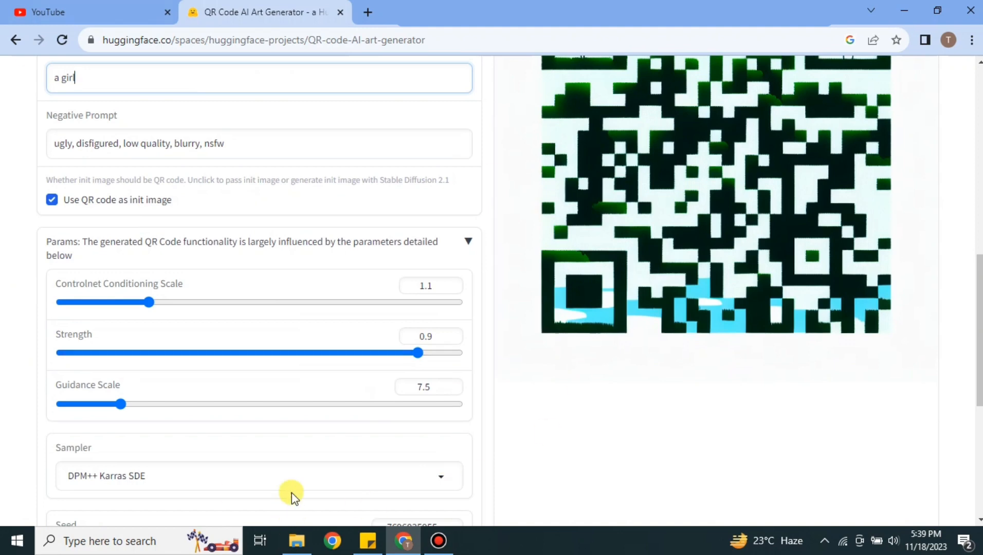
scroll(down, 3)
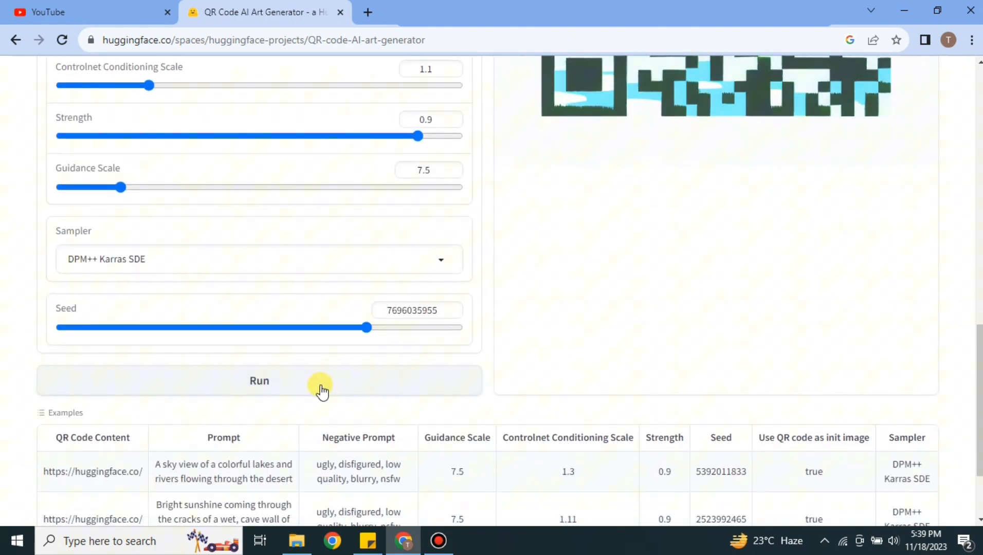
scroll(up, 3)
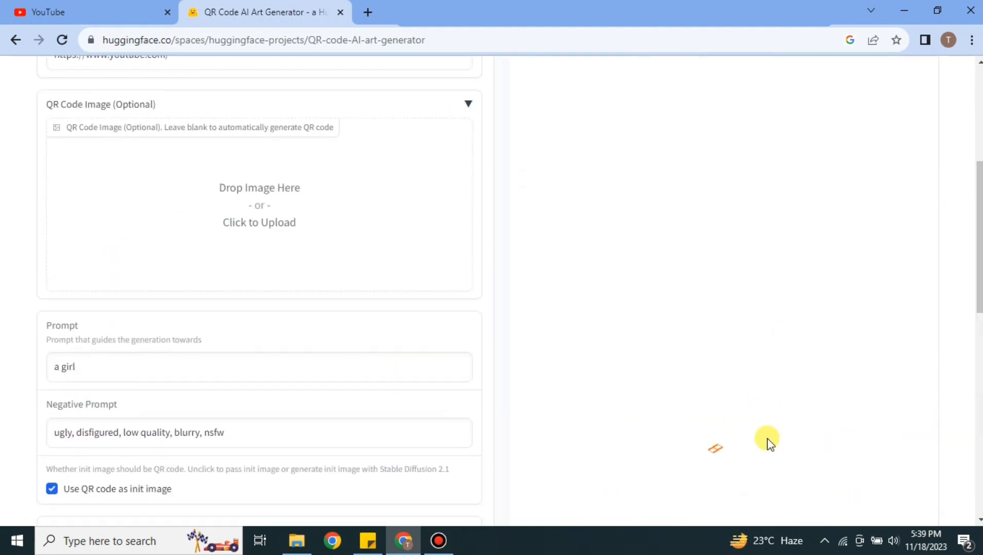
scroll(up, 3)
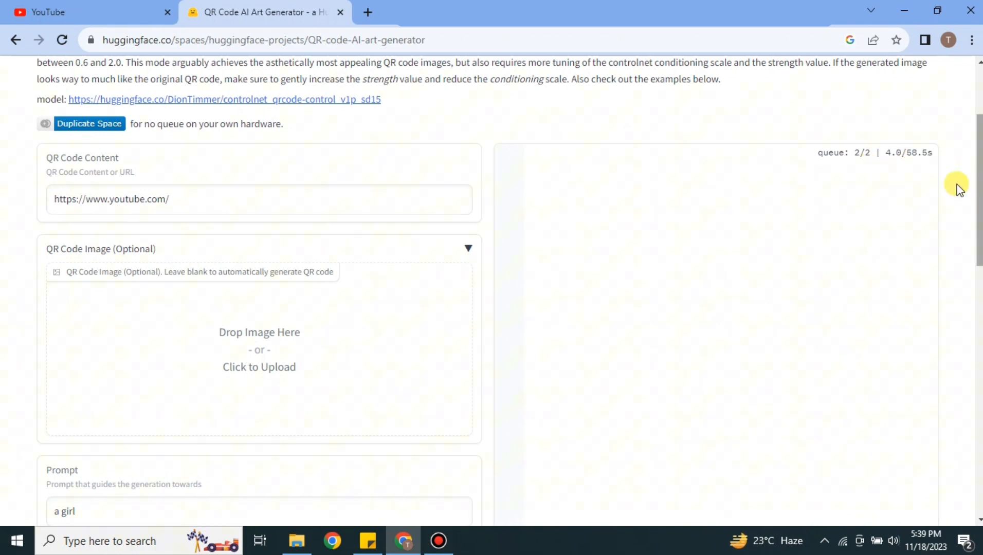
mouse_move(769, 365)
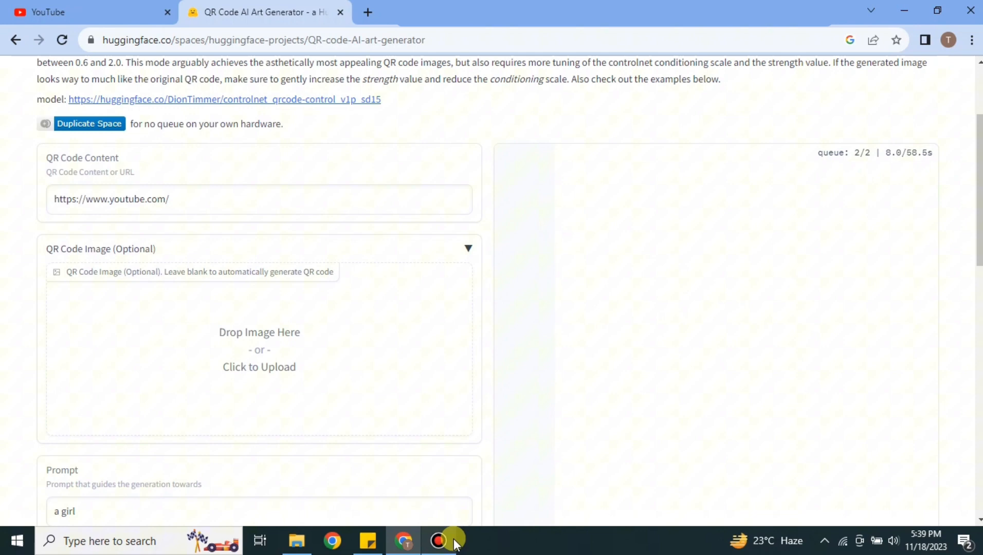
- Collapse the optional QR Code Image panel and view the plain black-and-white QR result
scroll(down, 3)
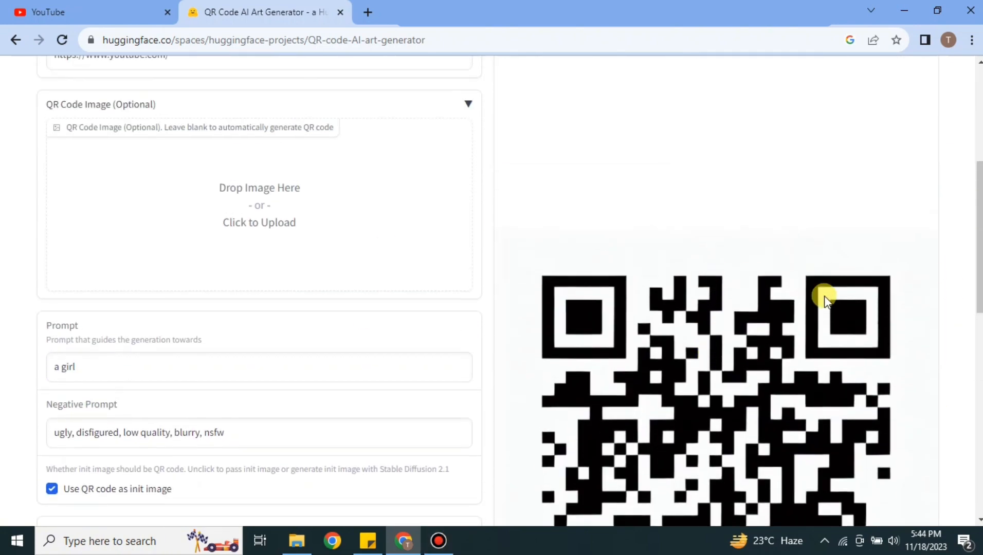
click(468, 103)
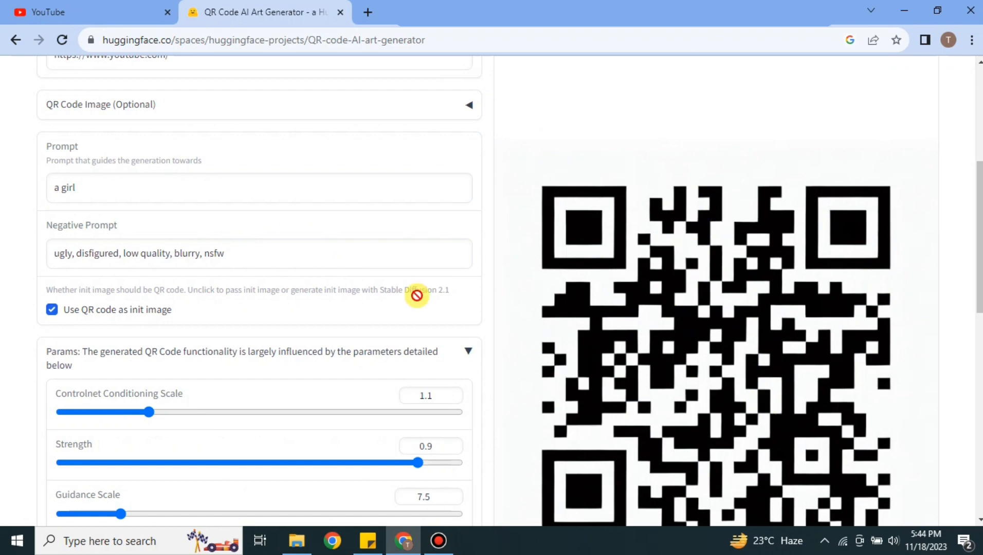
scroll(down, 3)
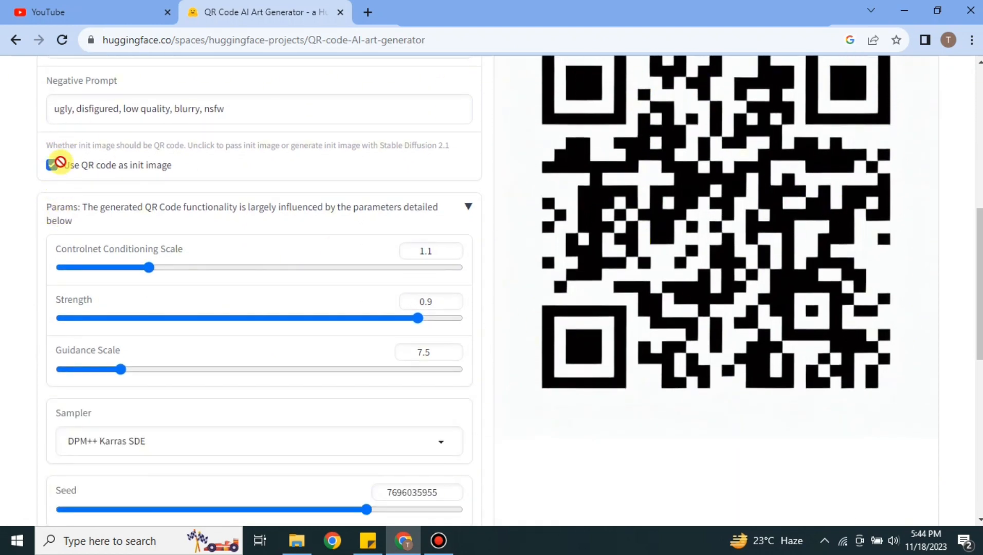
- Extend the prompt to 'a girl in red dress, trees, birds'
scroll(up, 3)
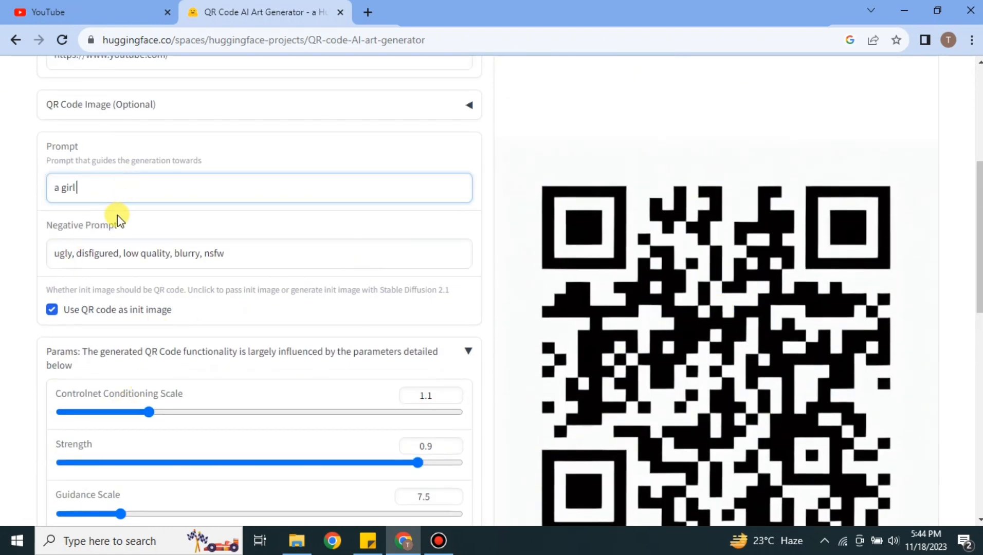
text(in red dr)
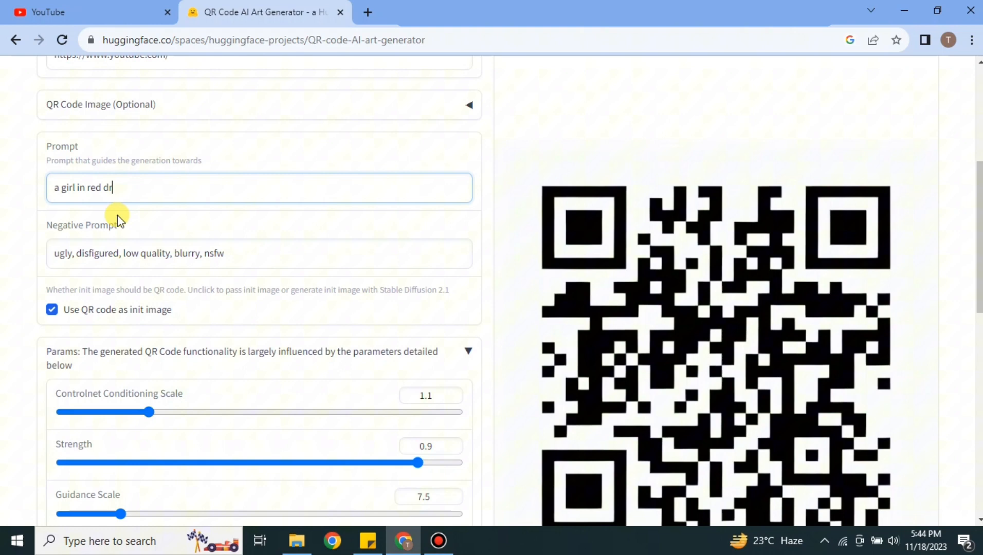
text(ess, t)
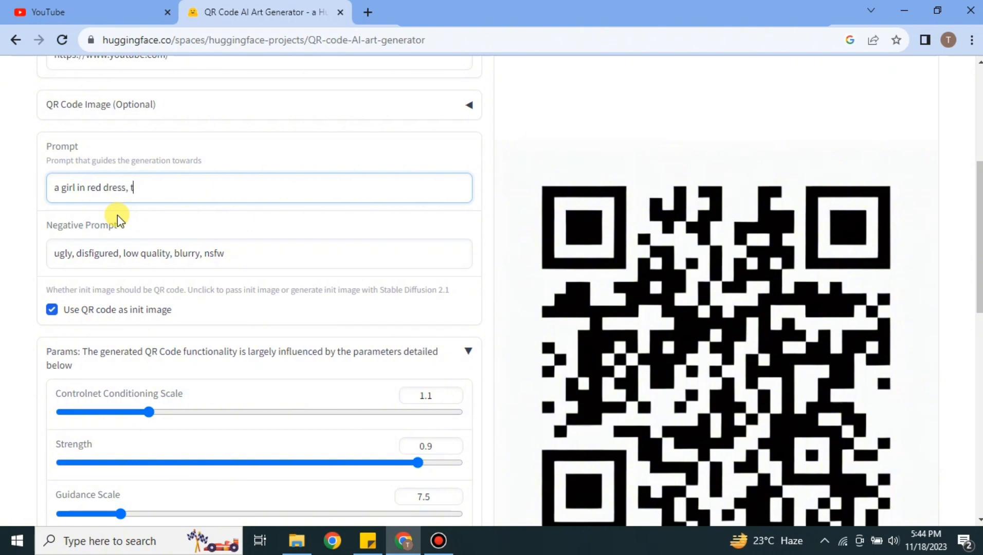
text(rees, b)
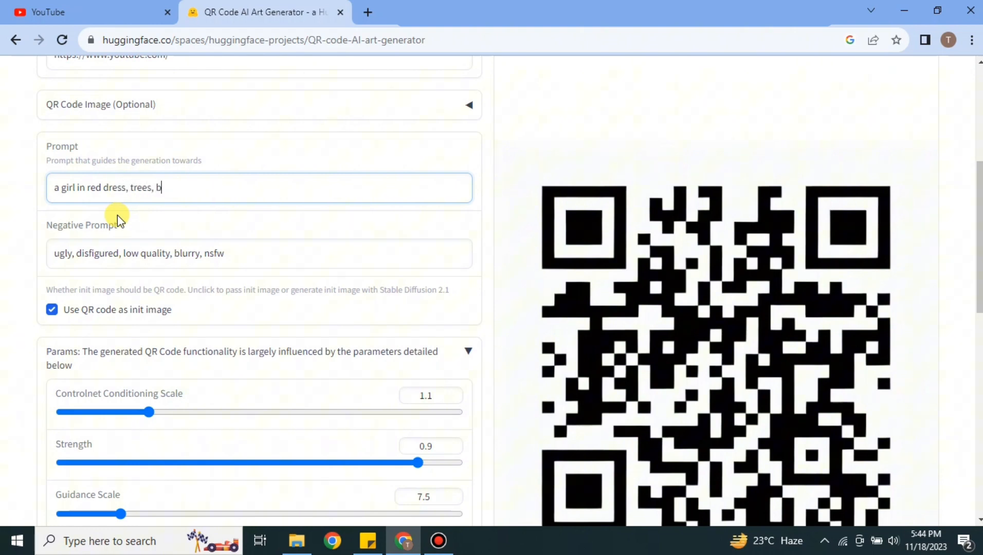
text(irds)
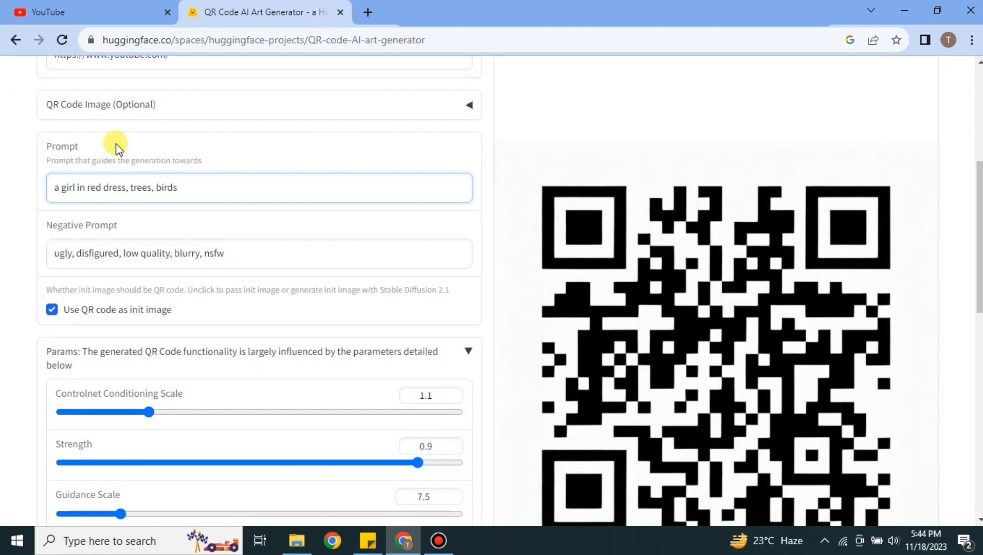
- Start a new generation with the red-dress prompt
scroll(down, 3)
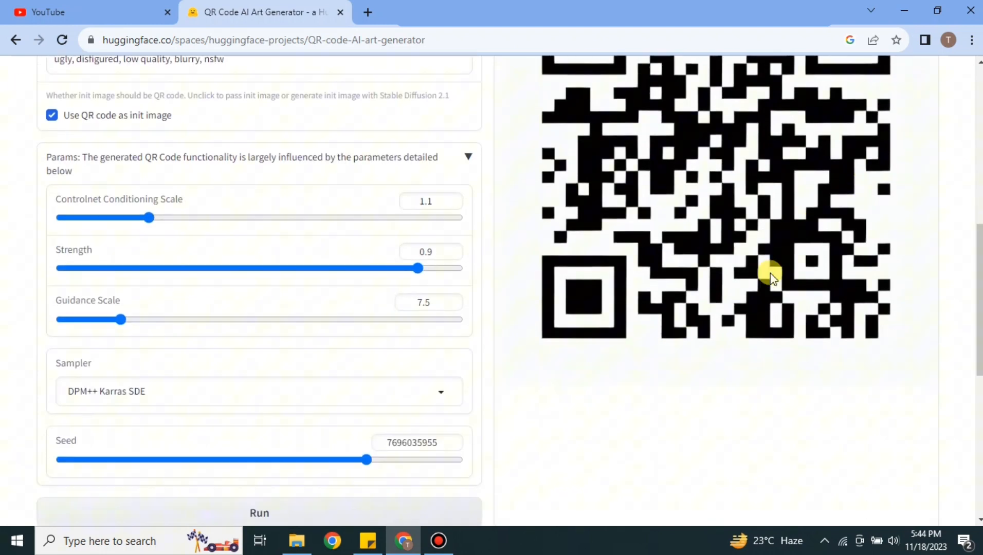
scroll(up, 3)
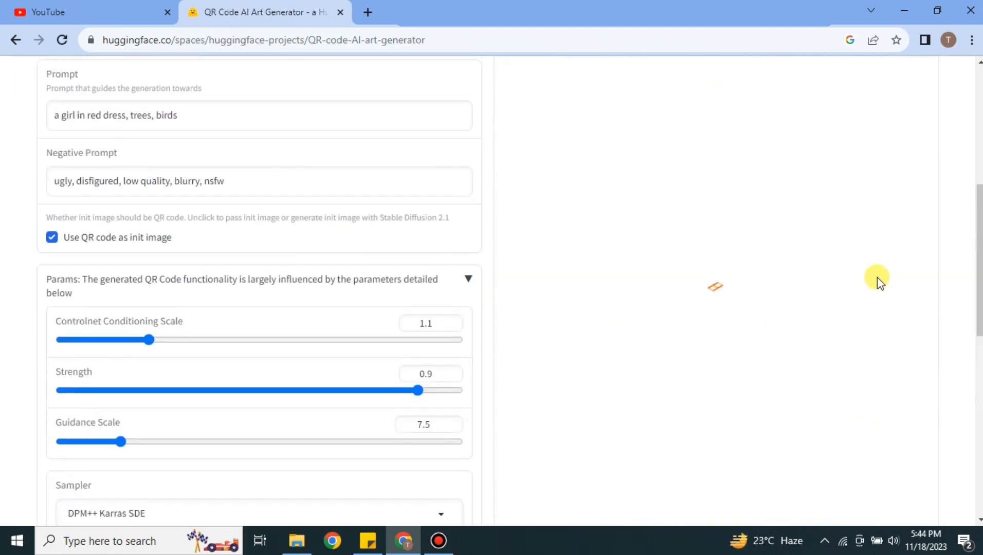
scroll(up, 3)
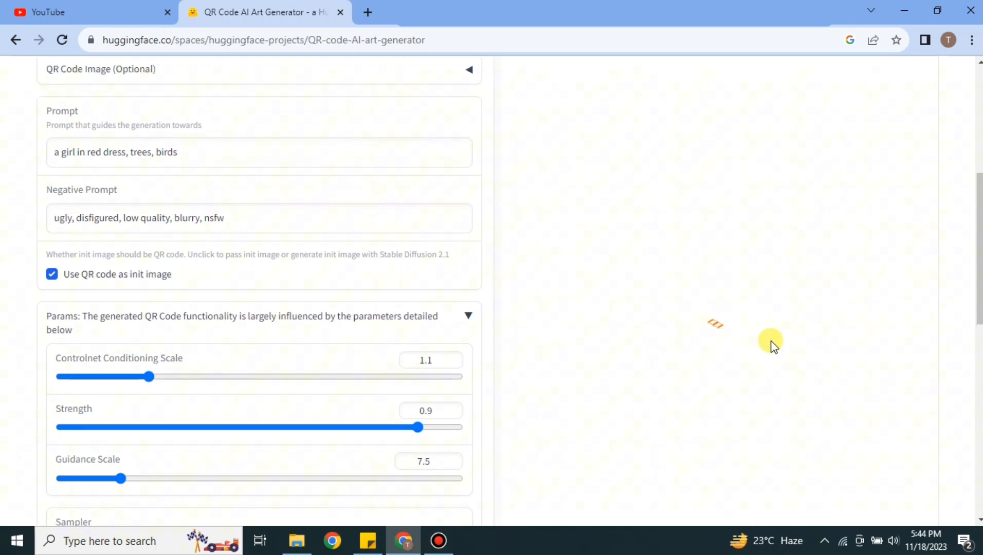
scroll(up, 3)
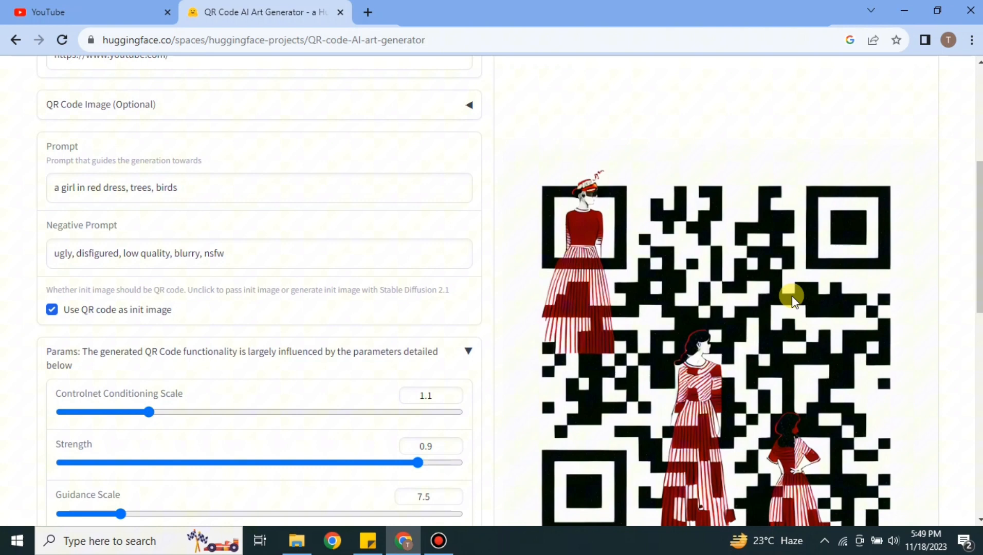
- Review the finished QR code featuring girls in red-and-white striped dresses
scroll(down, 3)
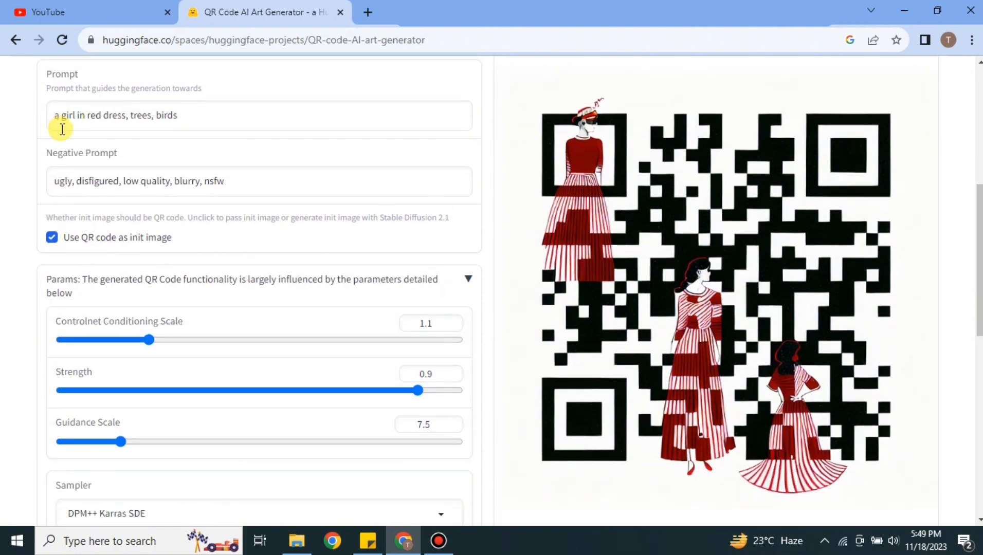
mouse_move(463, 237)
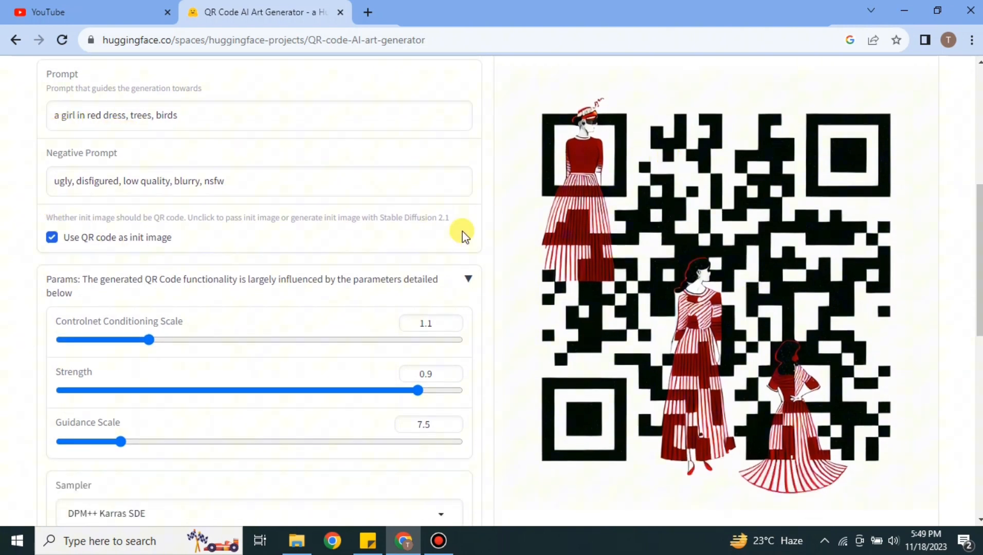
mouse_move(35, 93)
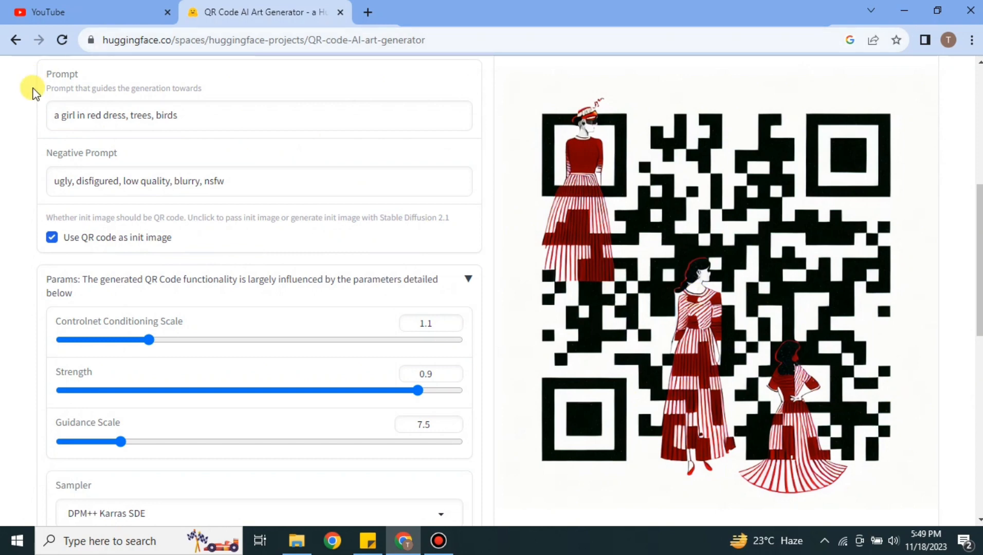
mouse_move(316, 408)
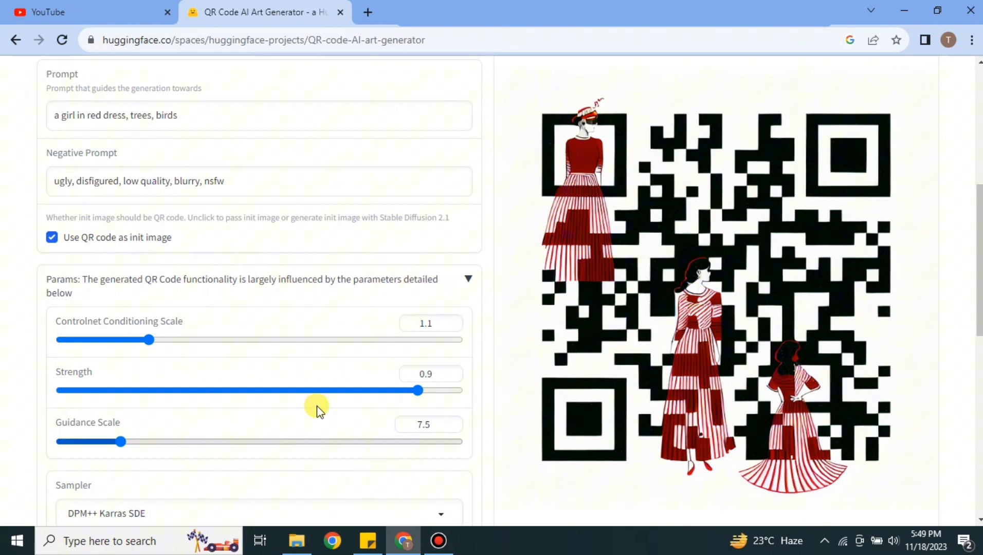
scroll(up, 3)
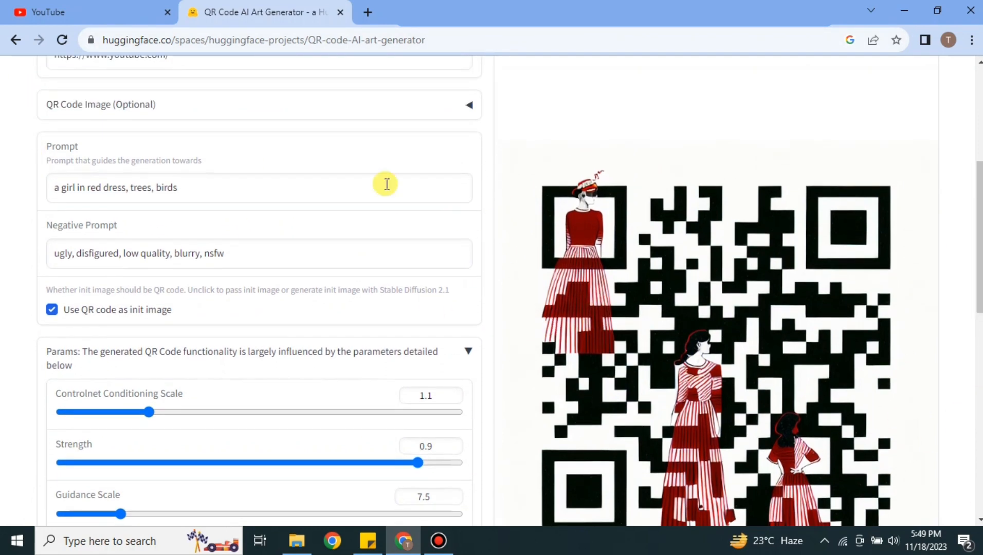
mouse_move(3, 244)
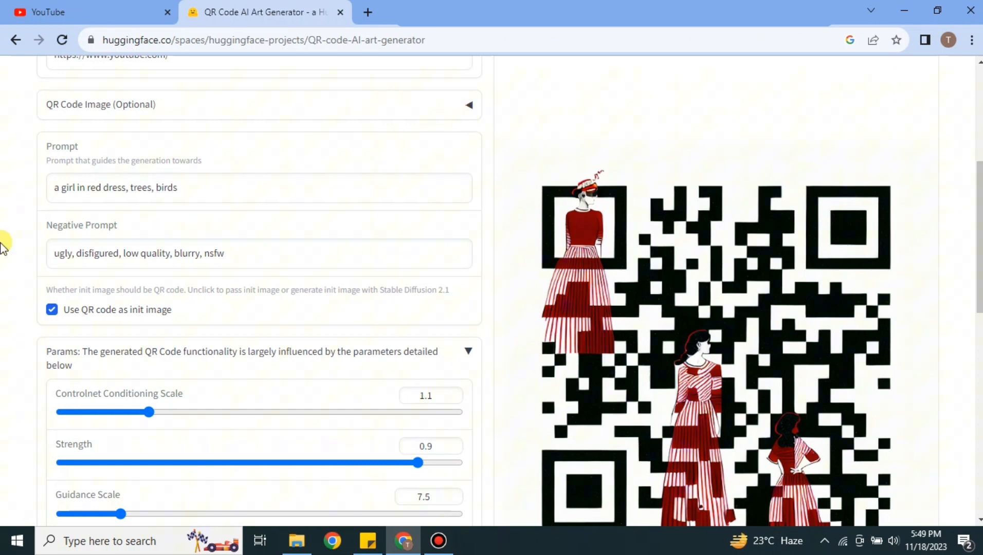
mouse_move(754, 328)
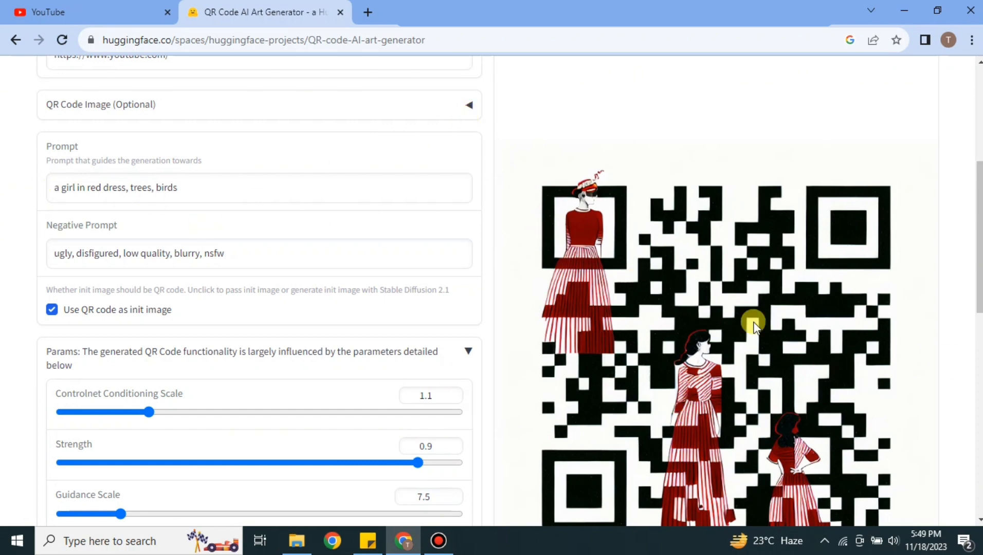
scroll(up, 3)
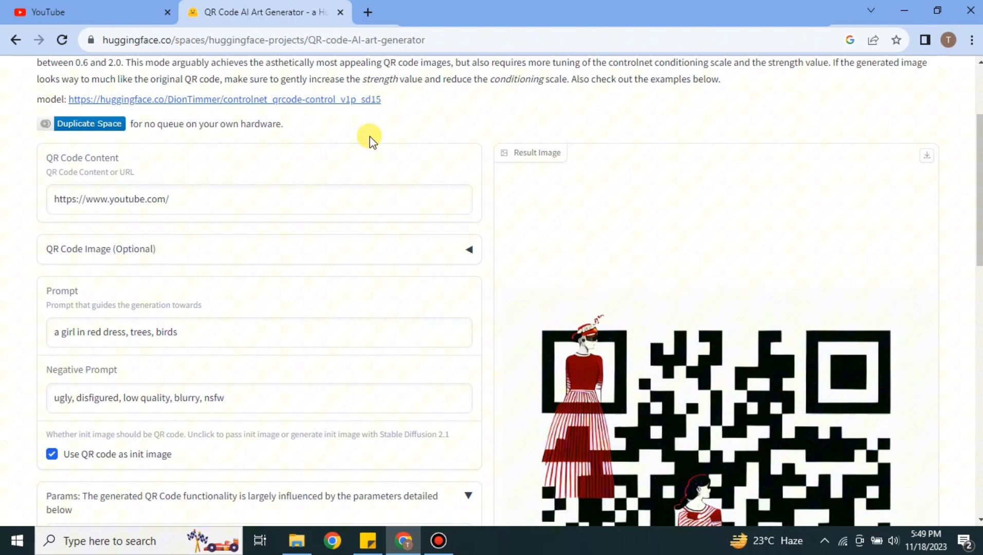
mouse_move(237, 275)
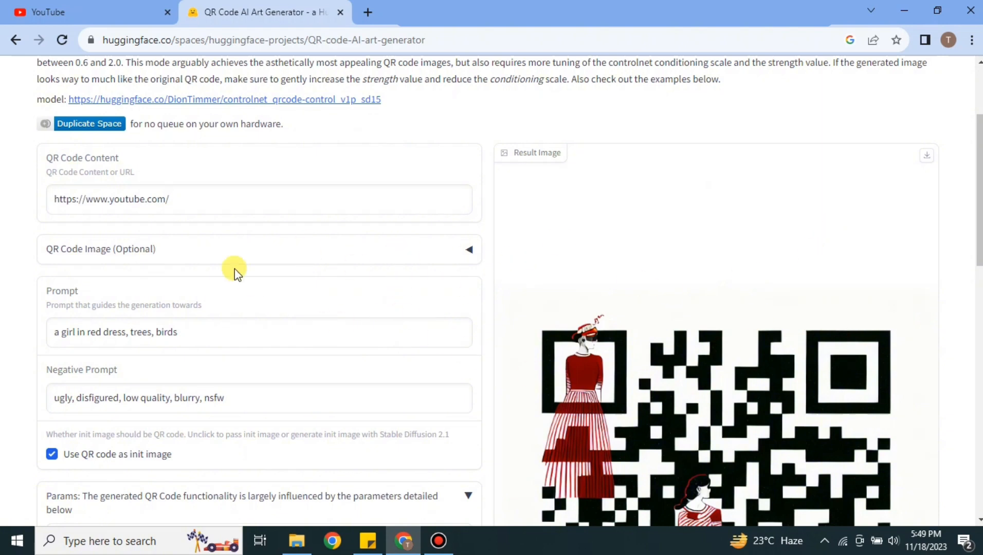
mouse_move(431, 389)
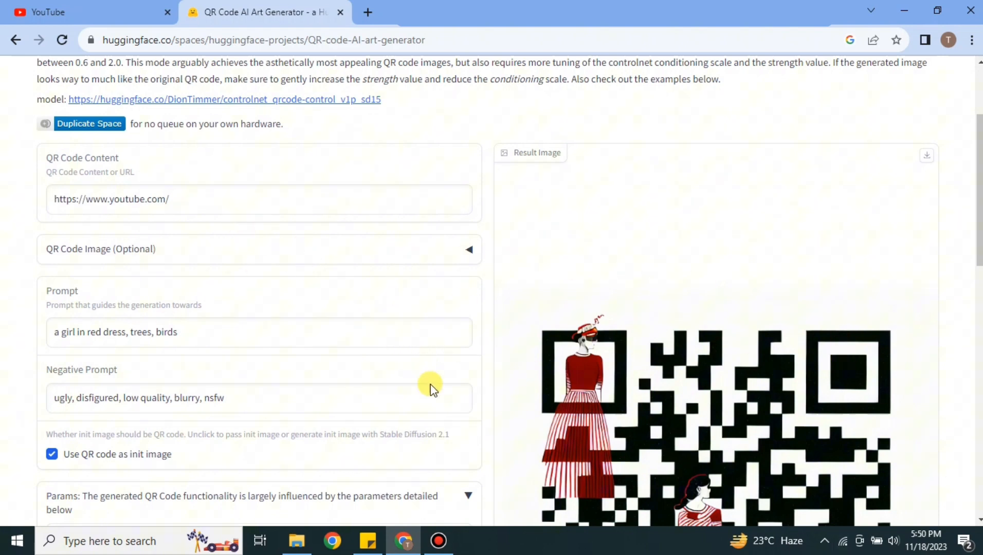
mouse_move(440, 405)
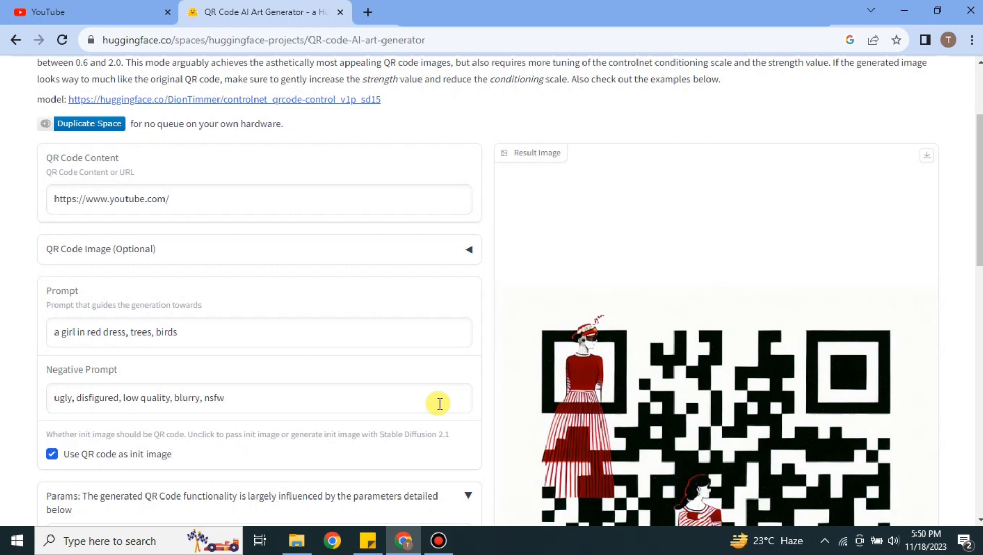